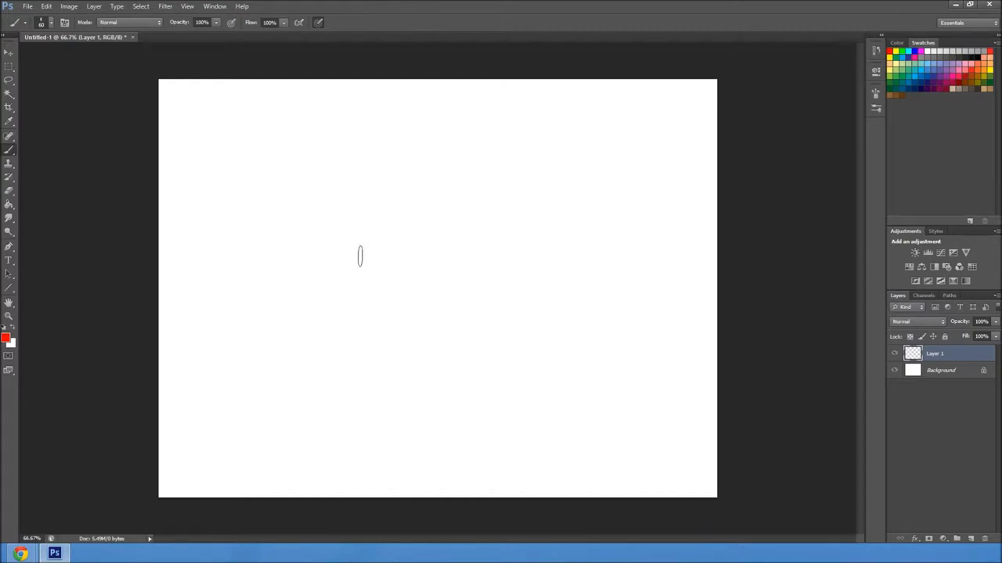
Paint a rough red blob near the canvas centre and add a new layer clipped to it
drag(360, 257, 430, 352)
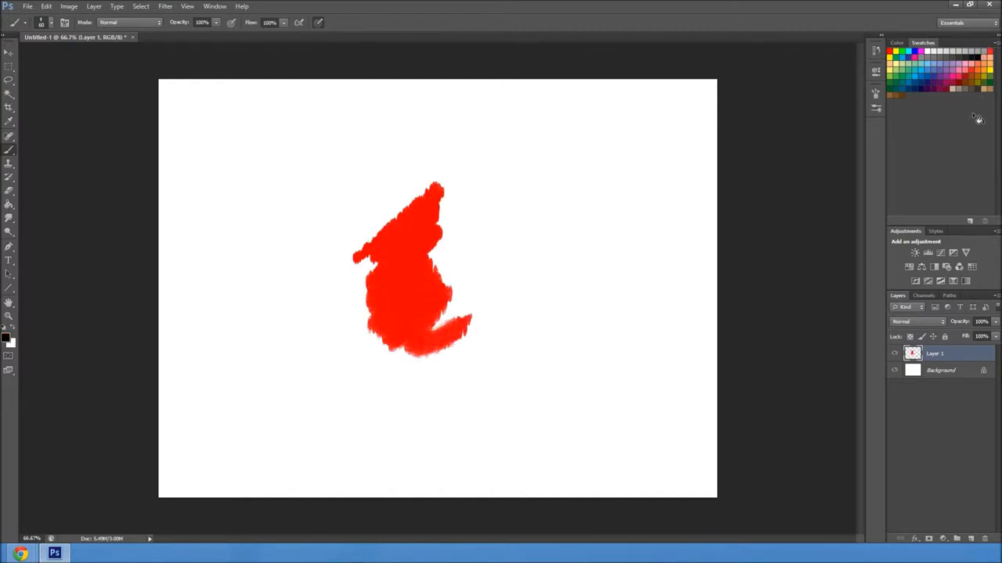
click(956, 538)
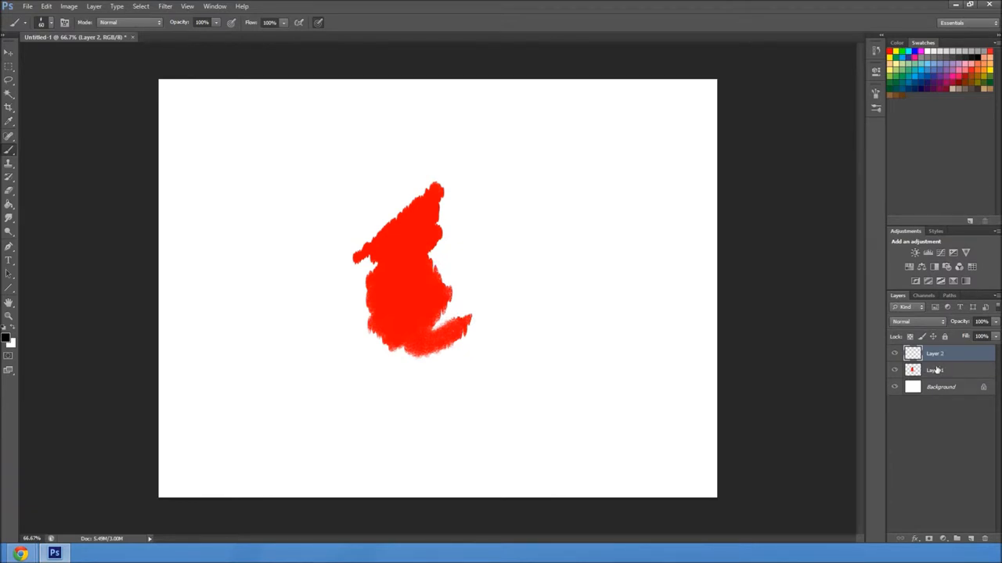
click(936, 353)
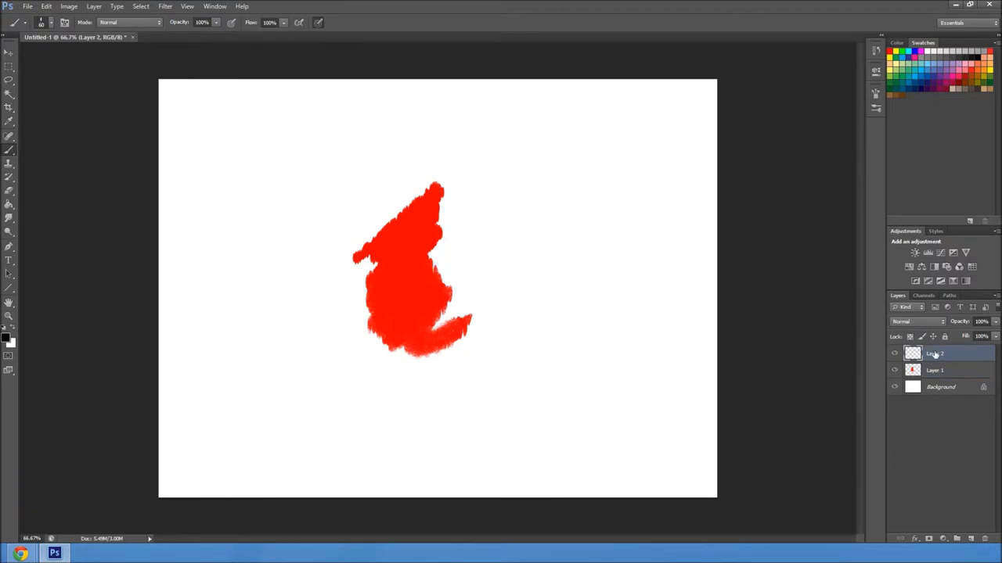
right_click(935, 353)
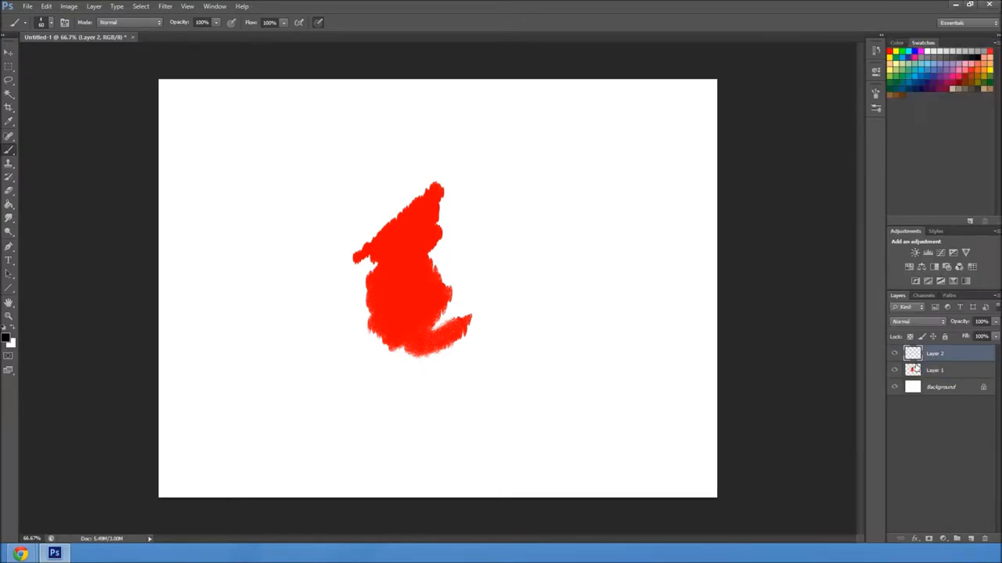
right_click(936, 354)
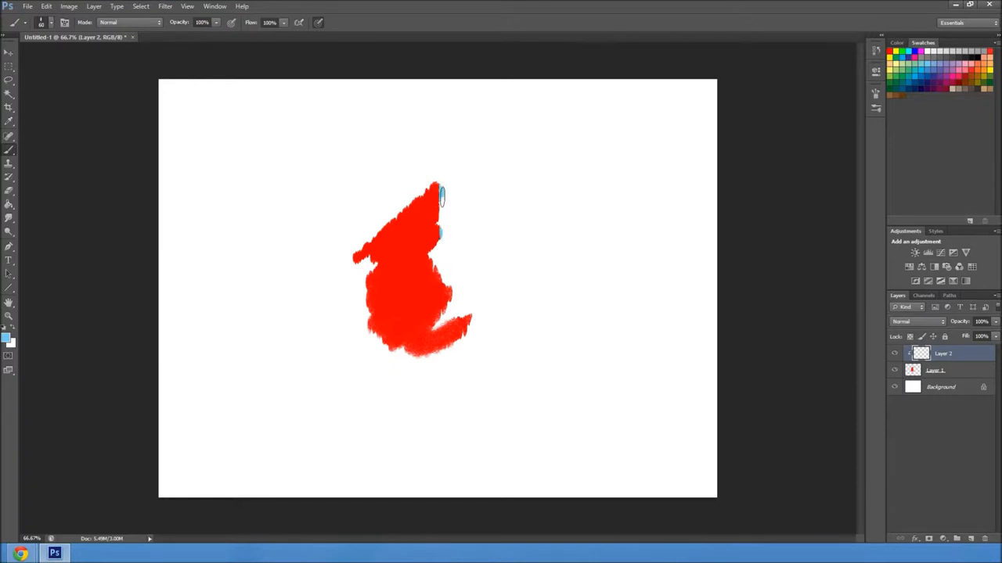
Paint blue and orange strokes on clipped Layer 2, confined to the red blob's right edge
drag(441, 196, 438, 259)
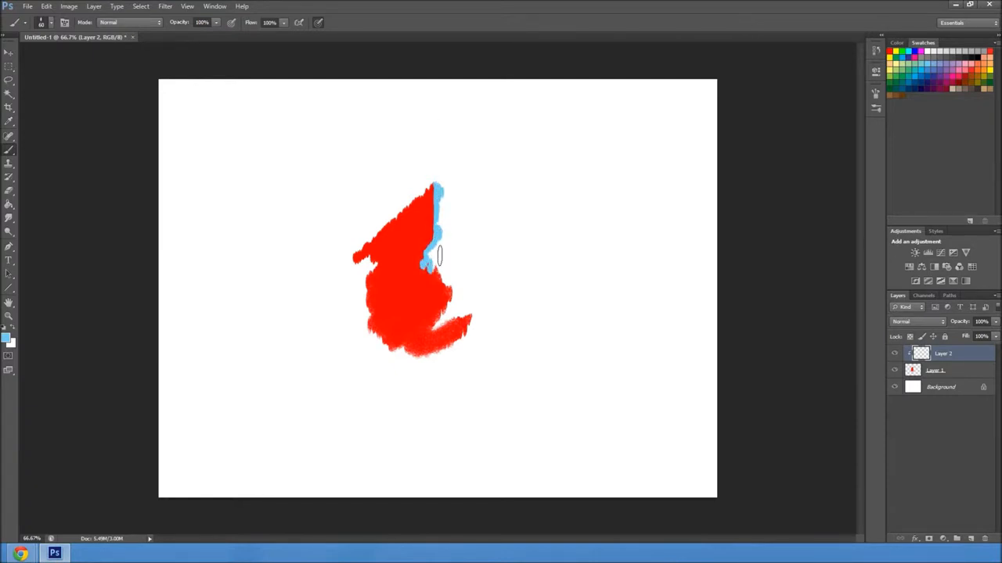
drag(437, 258, 457, 321)
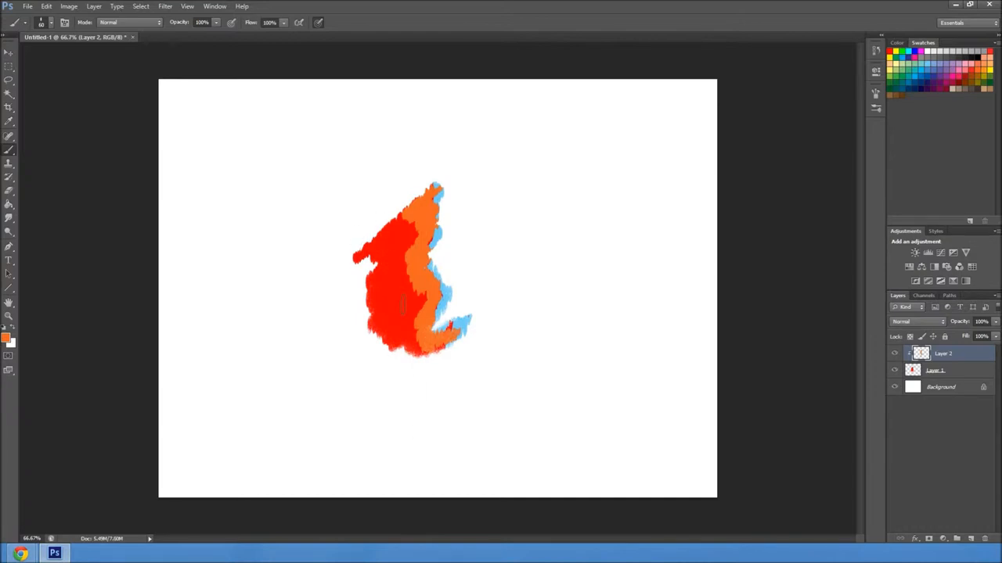
click(936, 370)
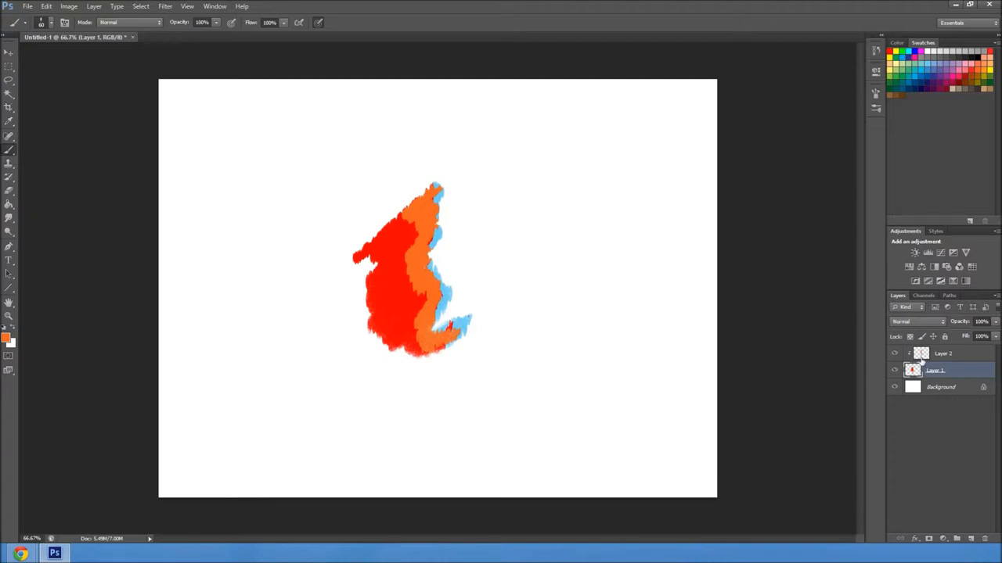
Cycle Layer 2 through several blending modes, including ones that hide and lighten the strokes
click(942, 353)
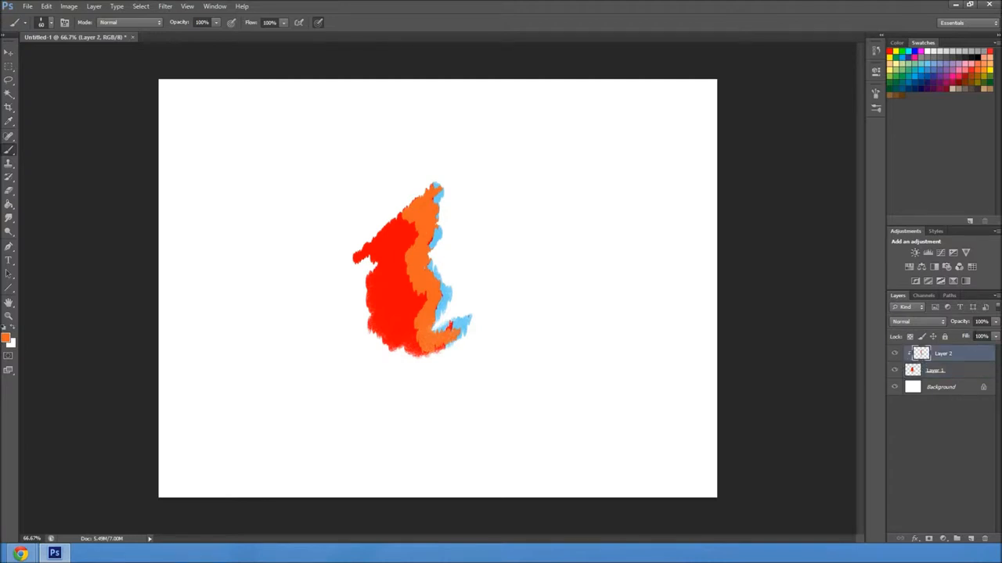
click(917, 322)
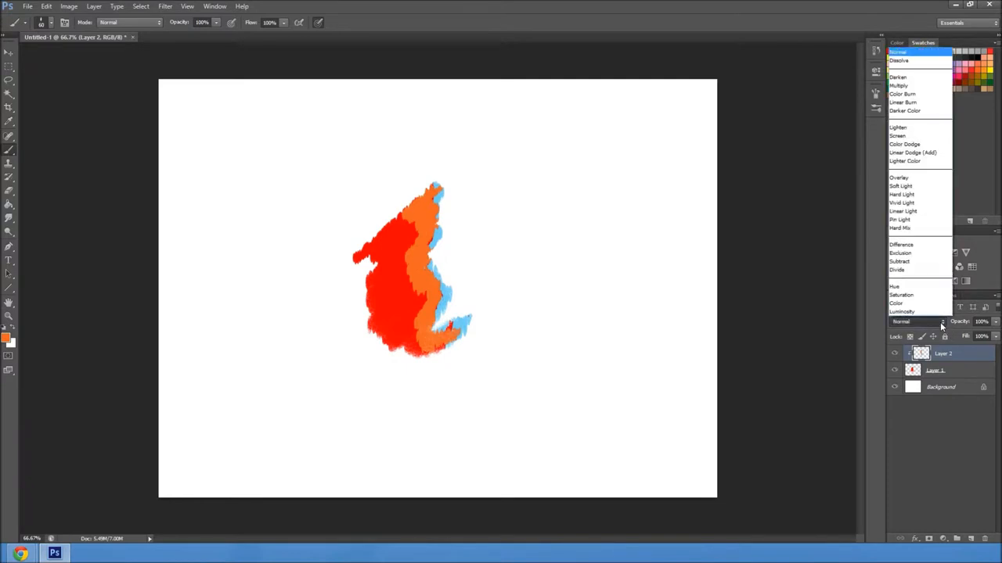
click(899, 179)
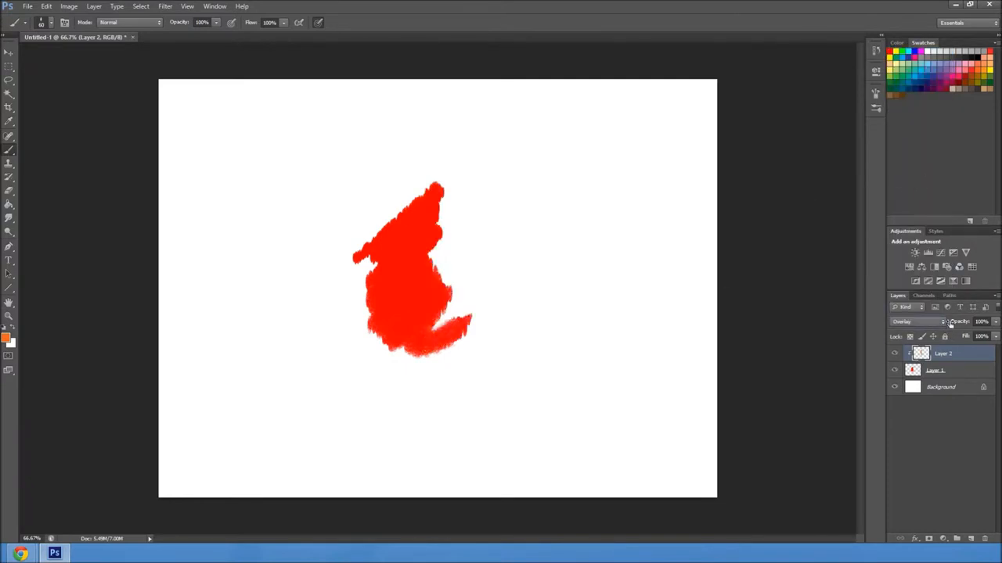
click(904, 322)
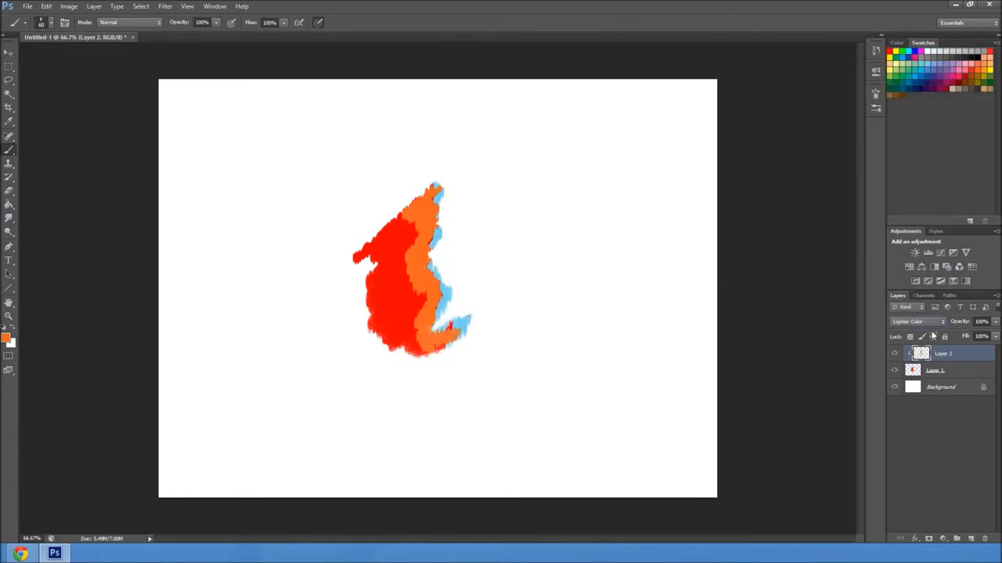
click(929, 323)
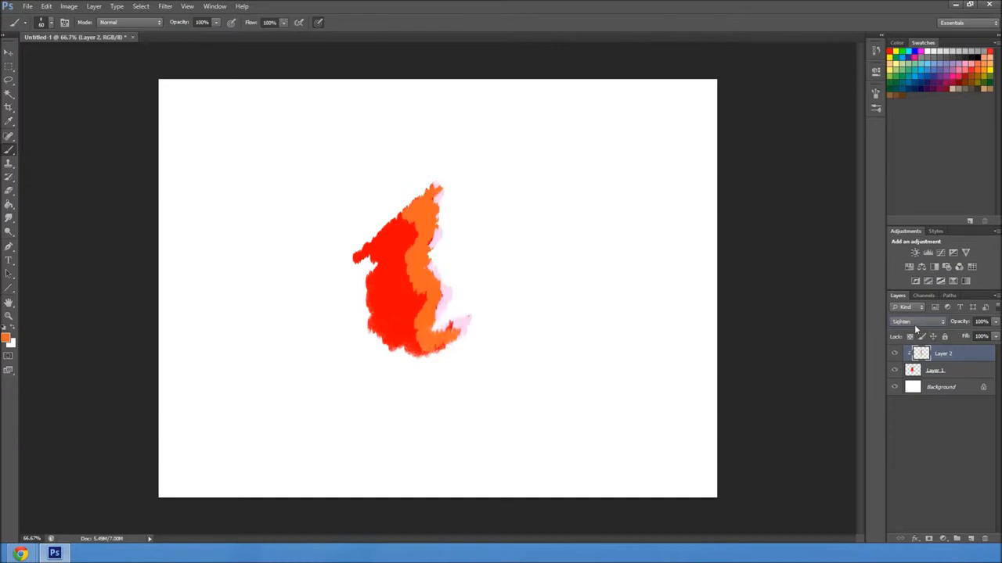
Try another blending mode from the reopened blend-mode list on Layer 2
click(917, 322)
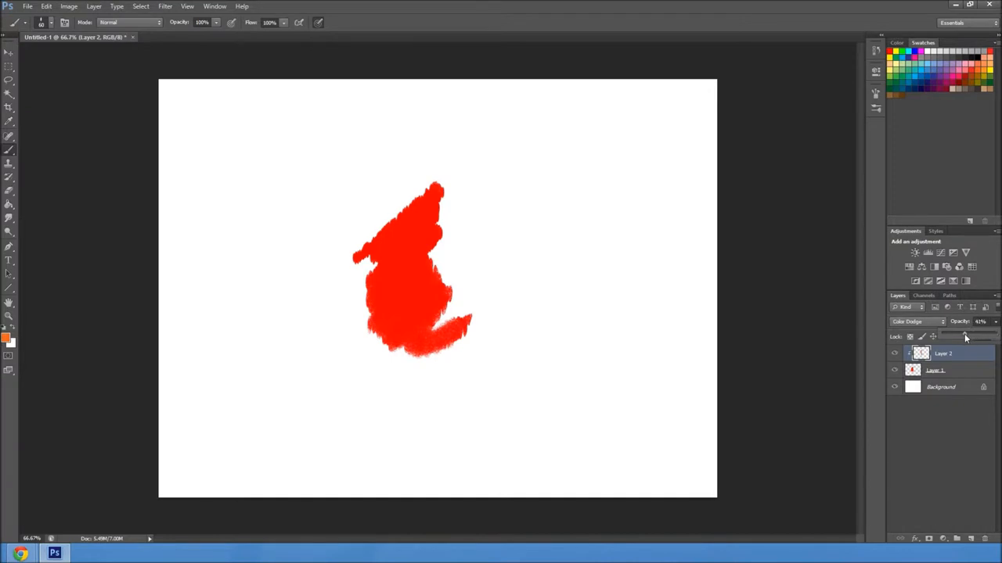
click(916, 322)
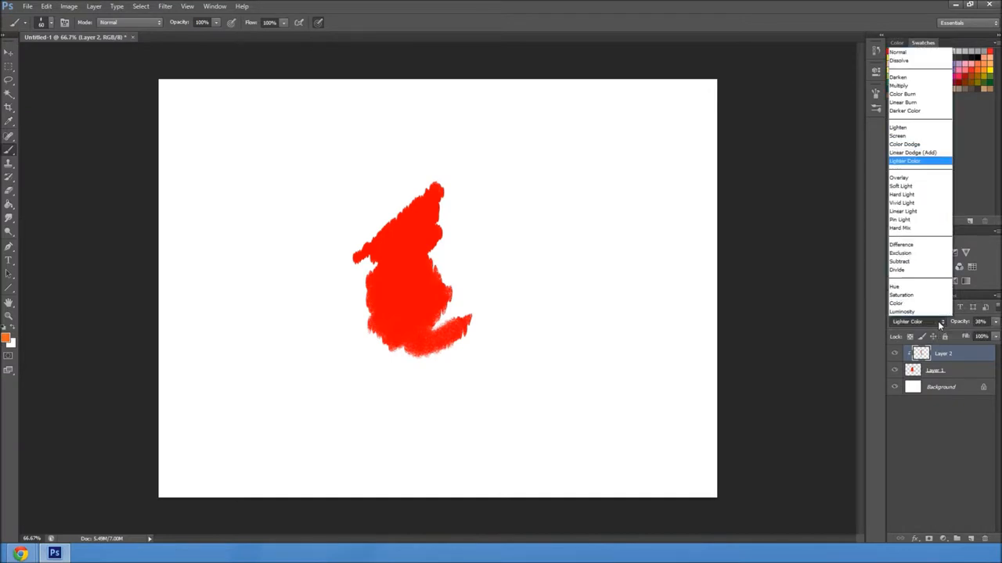
mouse_move(898, 179)
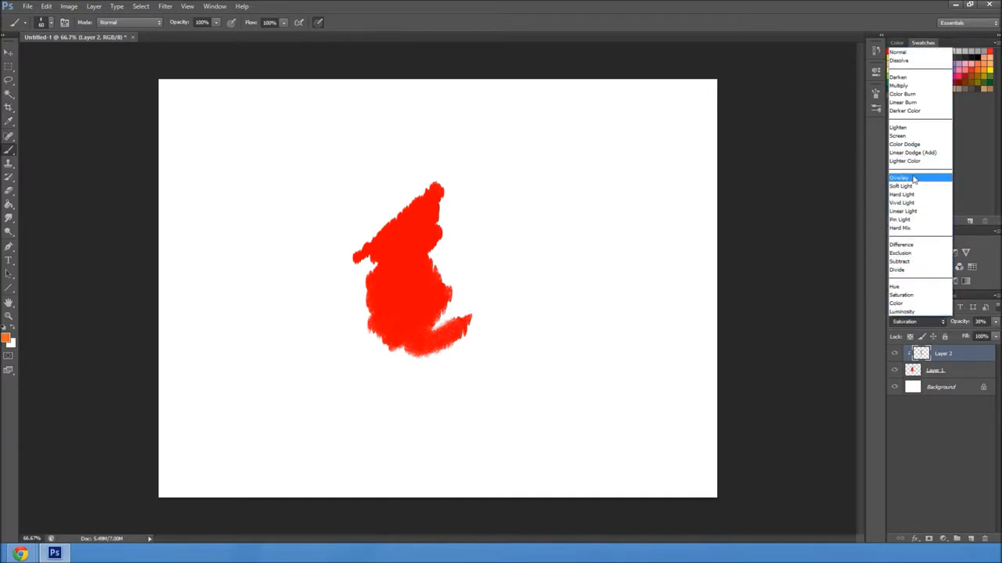
click(905, 144)
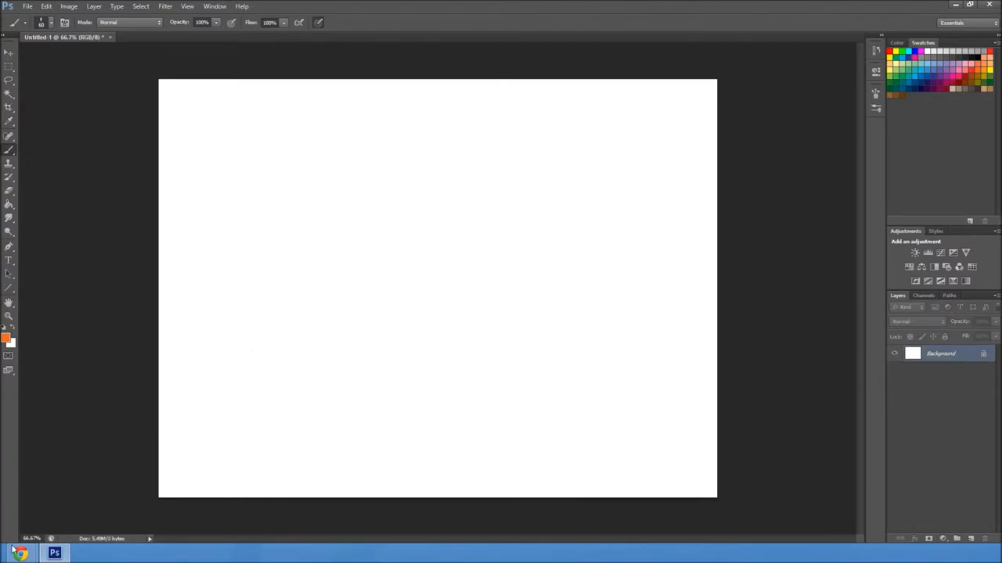
Clear the paint layers and place the purple galaxy image as Layer 1 over the white canvas
click(21, 554)
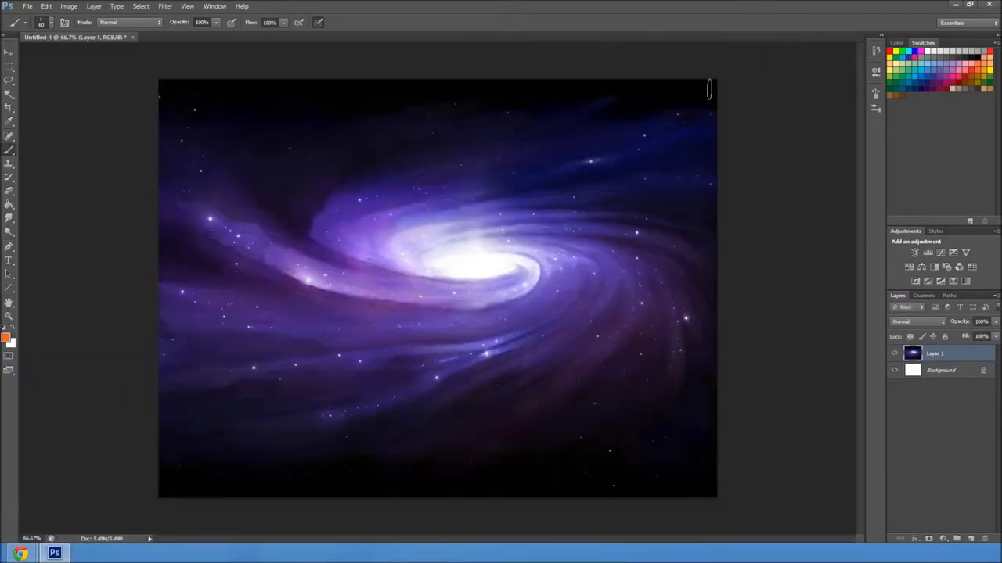
mouse_move(423, 365)
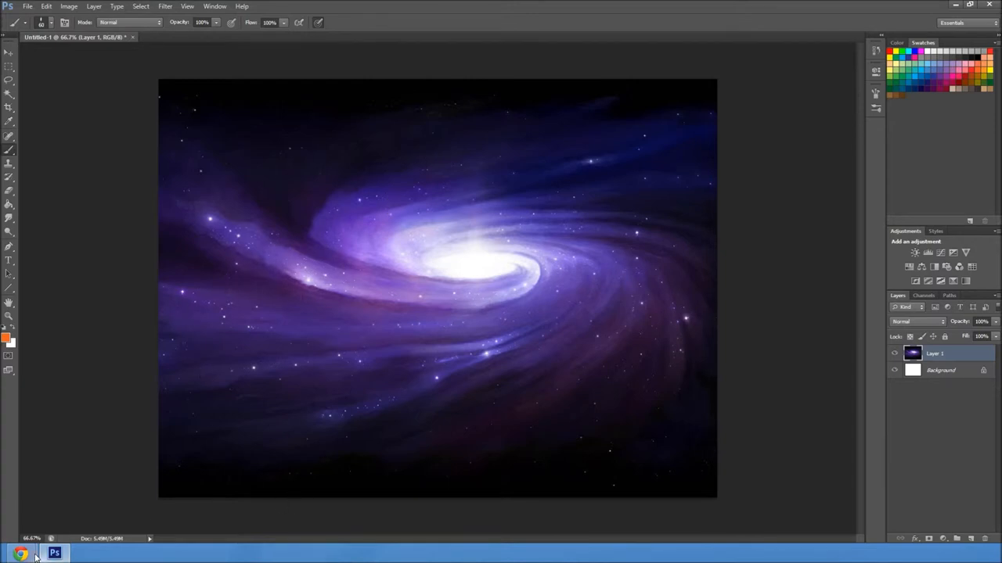
In Chrome, image-search 'planet' and view the pink swirled planet result at full size
click(21, 554)
text(pla)
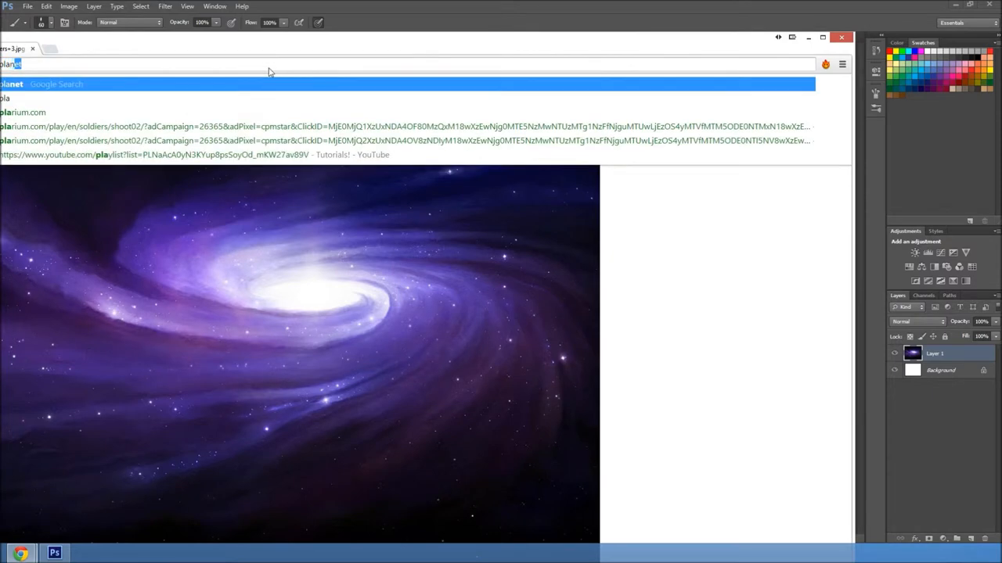
key(Return)
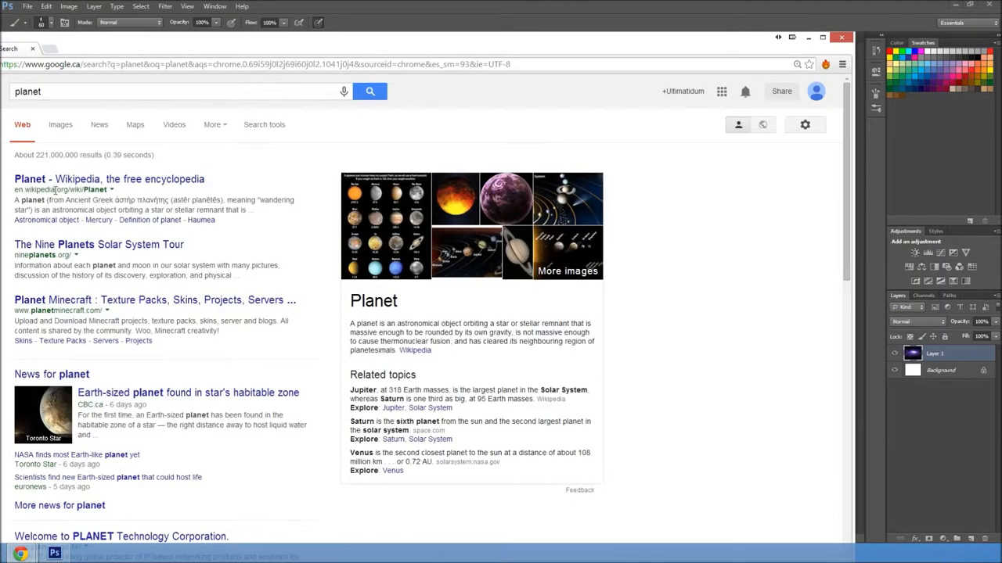
click(60, 125)
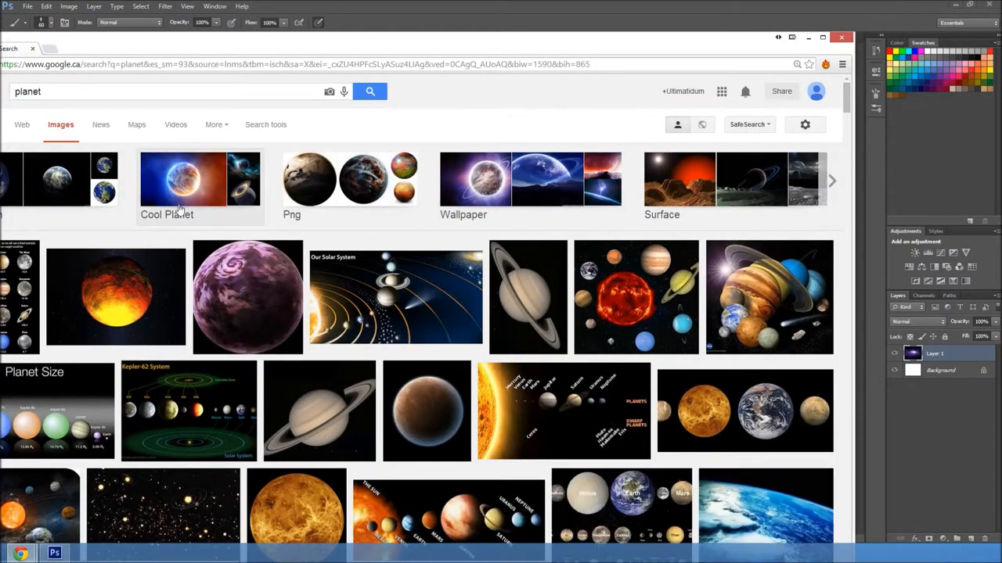
click(247, 295)
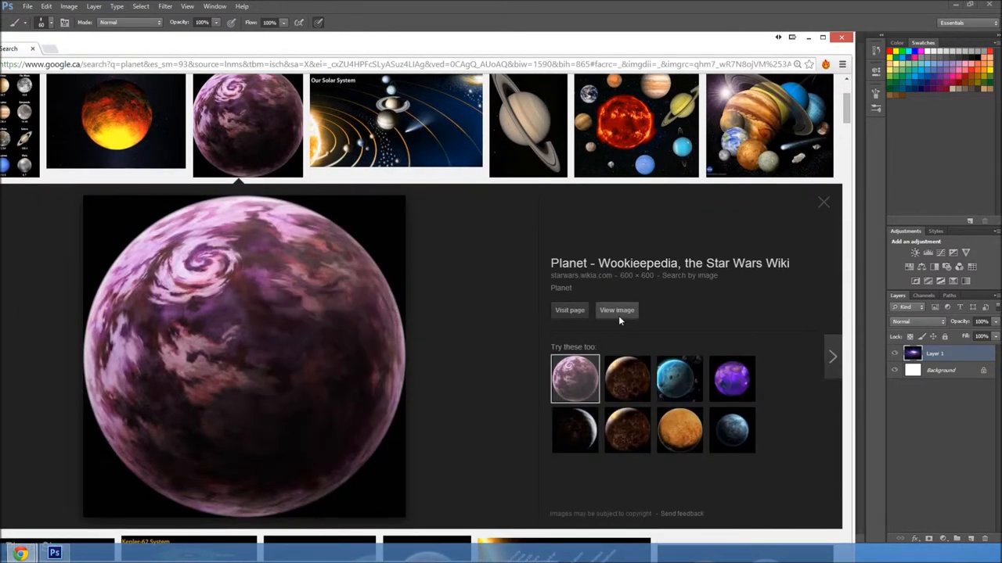
click(616, 310)
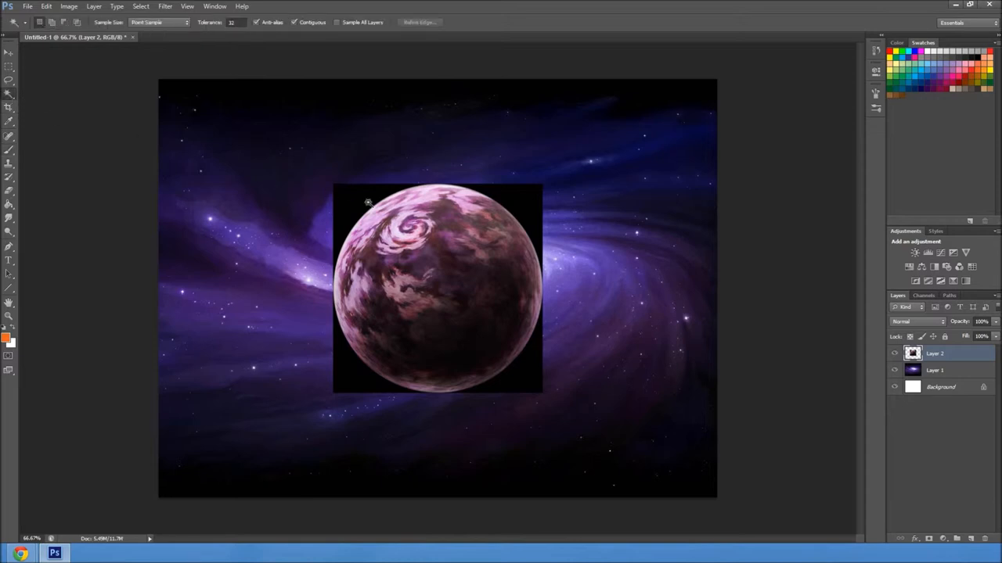
Magic Wand the black backdrop, expand the selection a few pixels and delete it, leaving the round planet
click(367, 203)
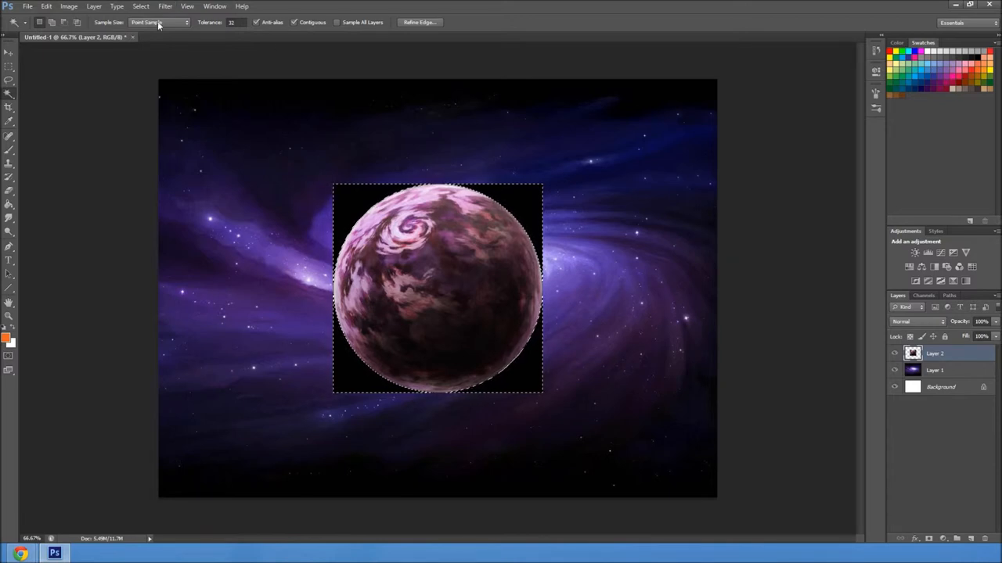
click(141, 7)
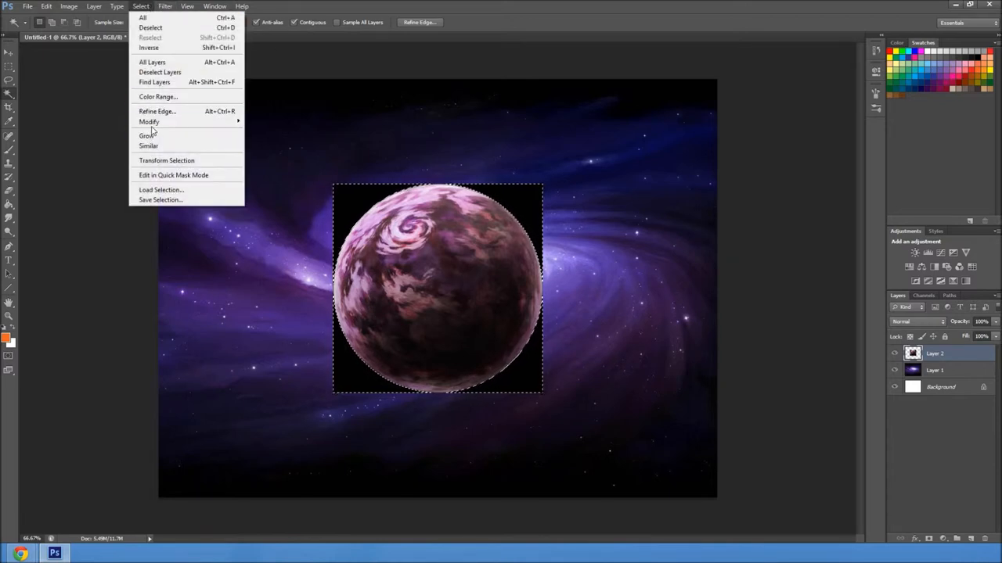
click(149, 122)
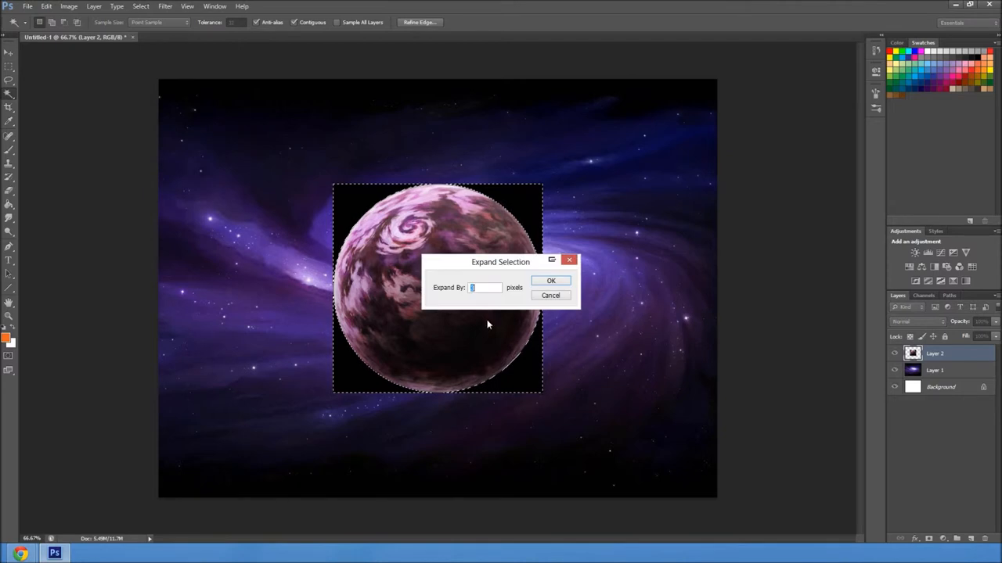
click(550, 280)
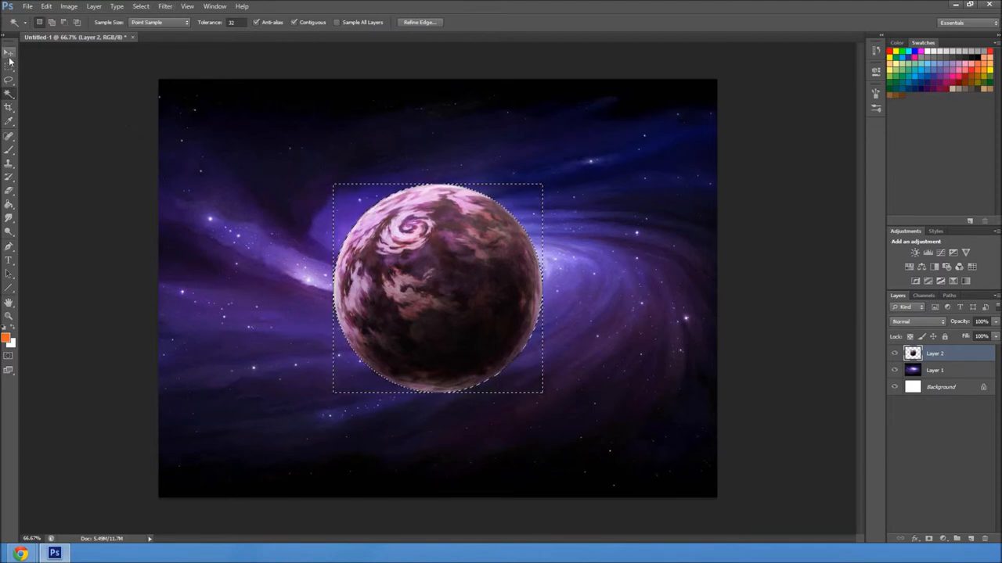
Move the planet toward the galaxy's lower left and begin scaling it down with Free Transform
click(9, 52)
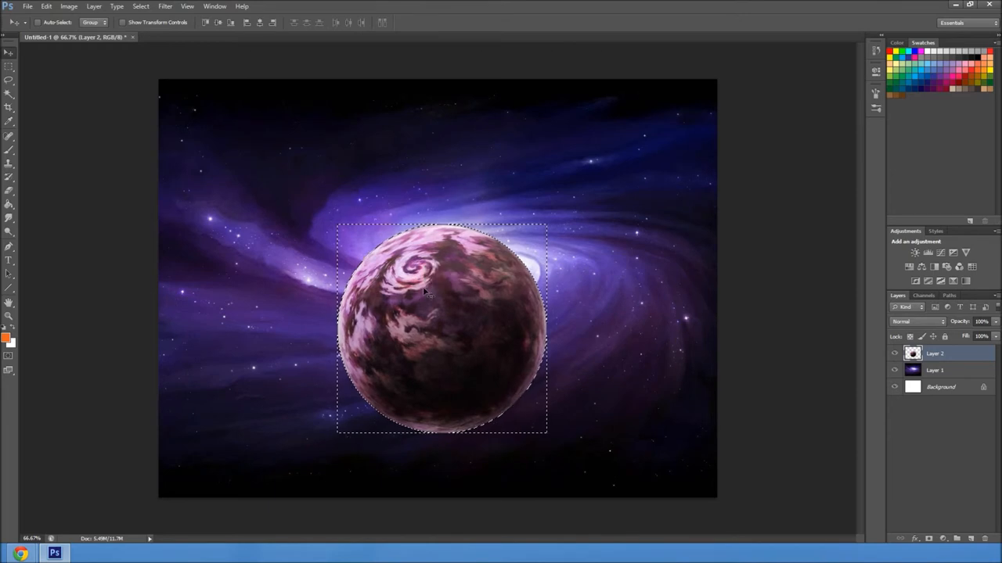
drag(442, 329, 305, 374)
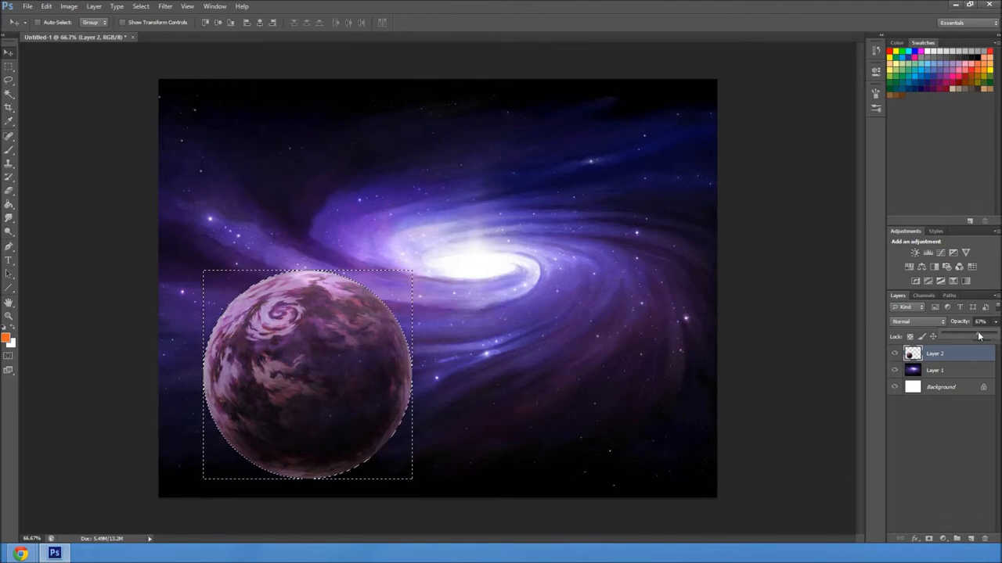
key(ctrl+t)
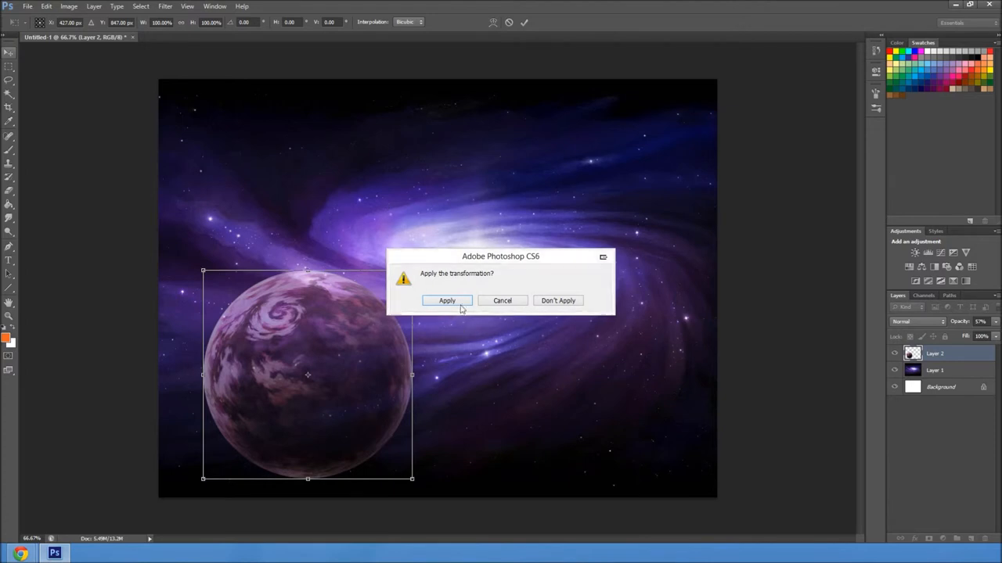
click(447, 300)
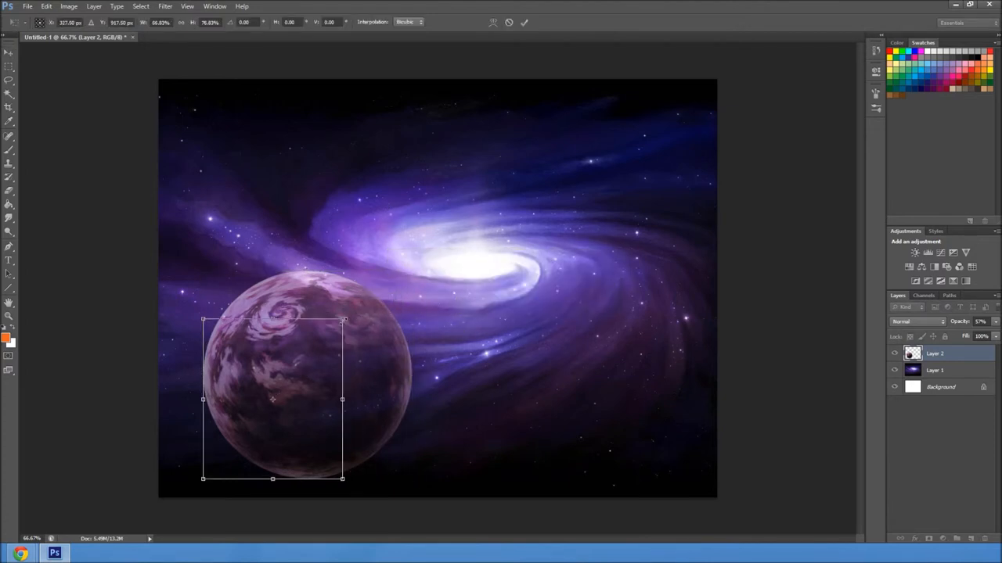
drag(341, 322, 291, 390)
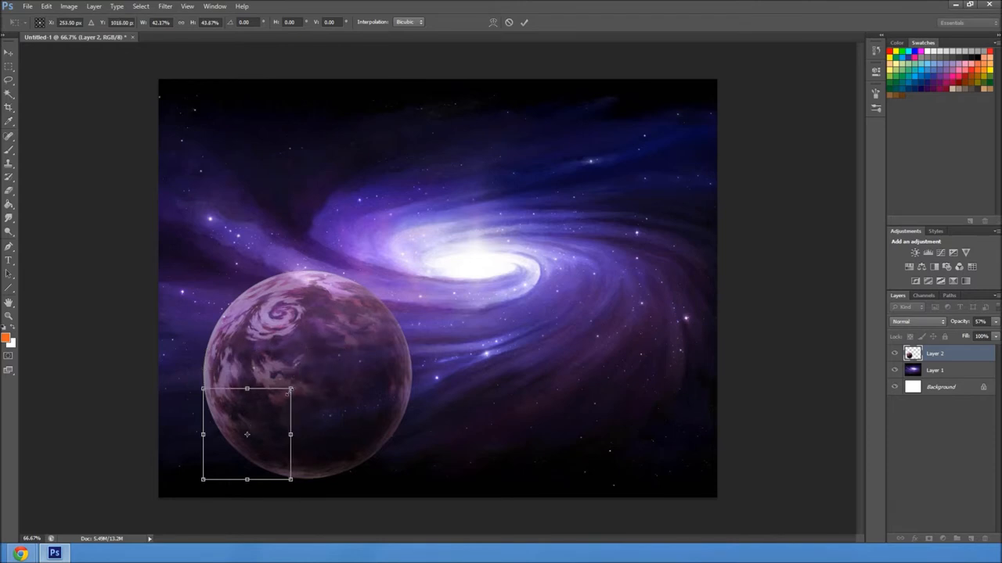
drag(291, 388, 275, 404)
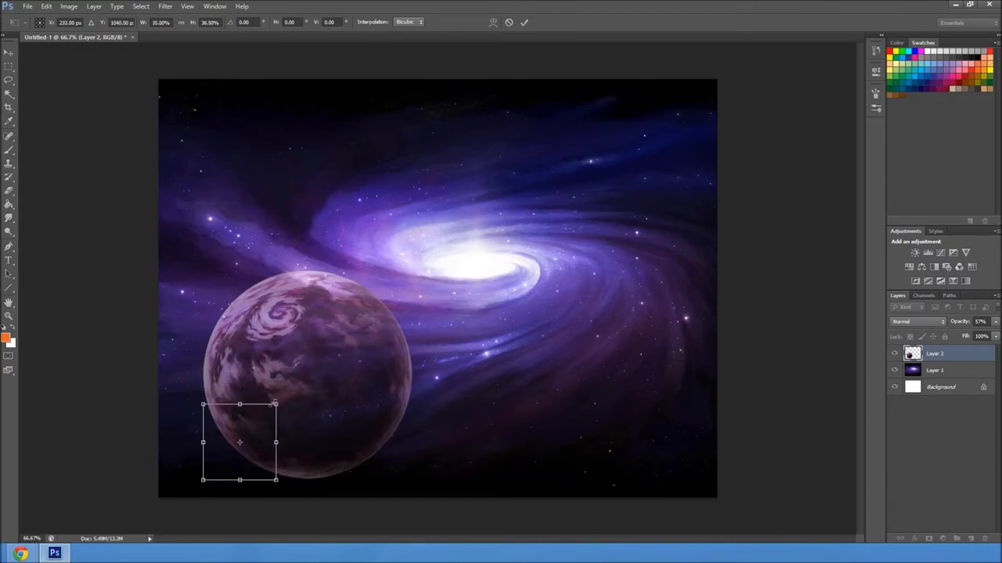
drag(239, 441, 504, 374)
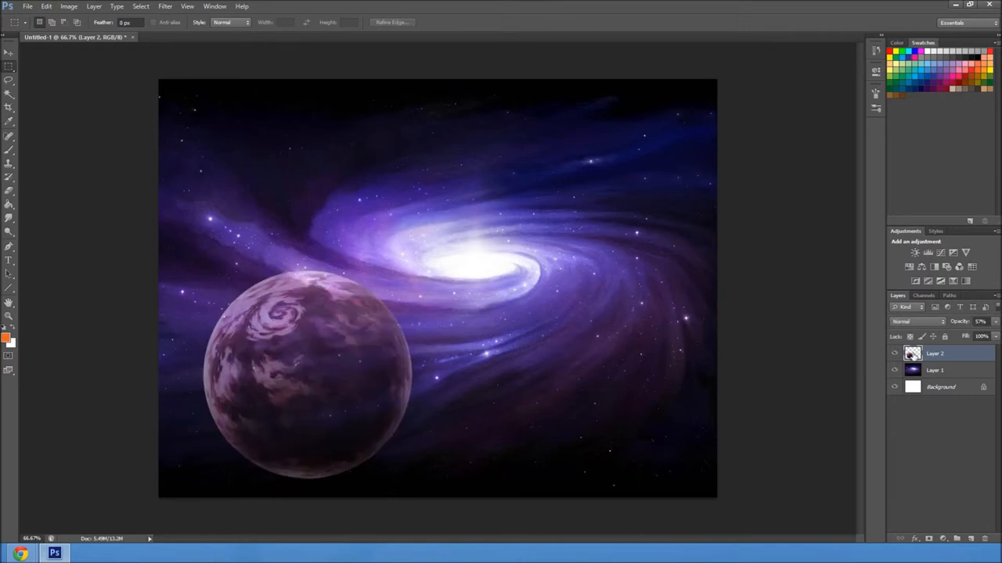
Shrink the planet to a small globe and settle it just left of the galaxy's bright core
double_click(936, 354)
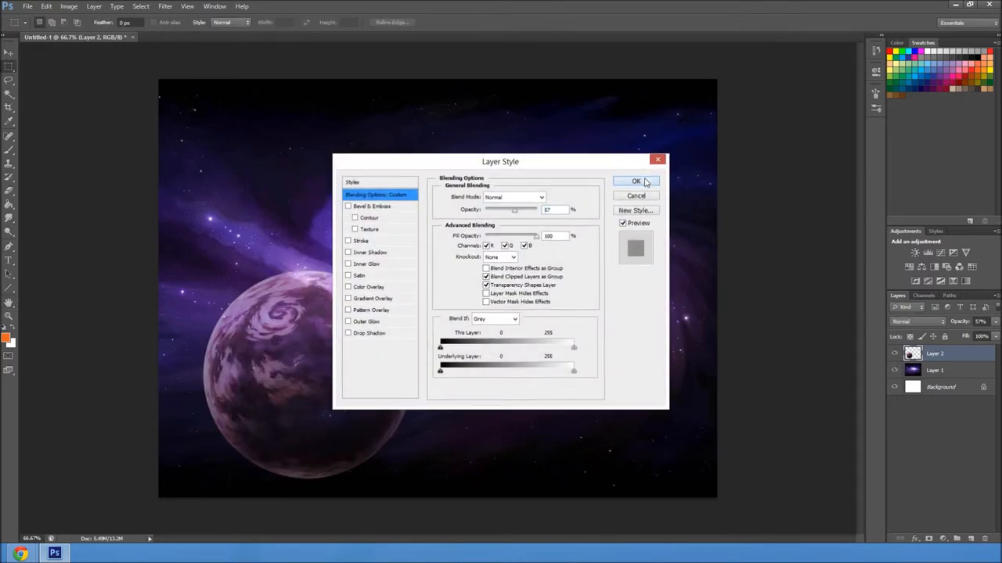
click(635, 182)
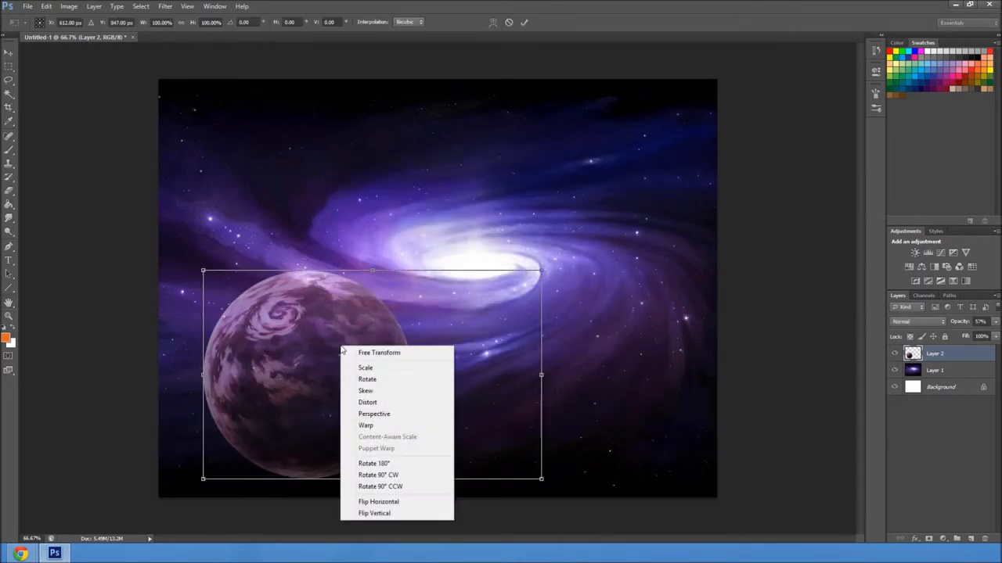
mouse_move(368, 391)
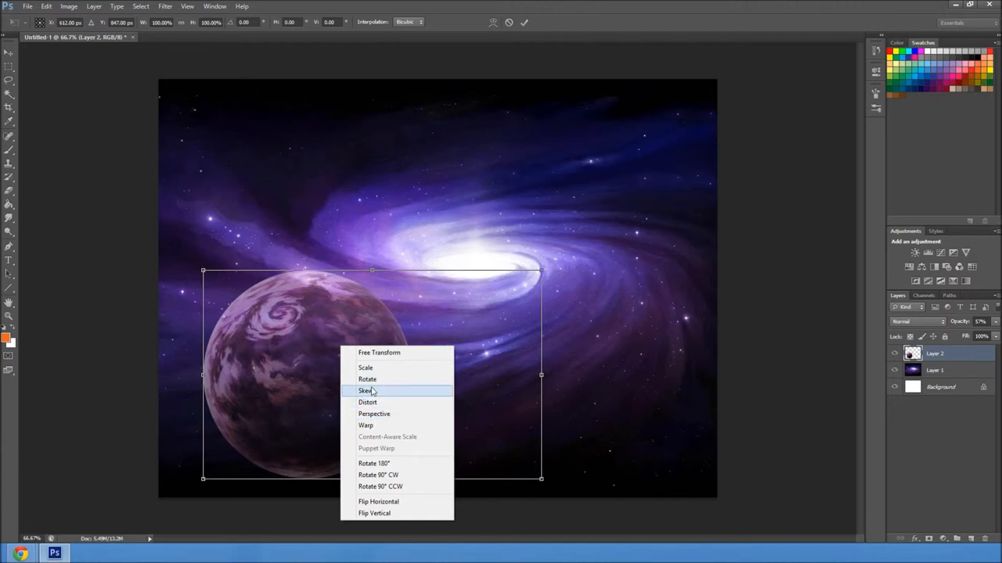
mouse_move(384, 448)
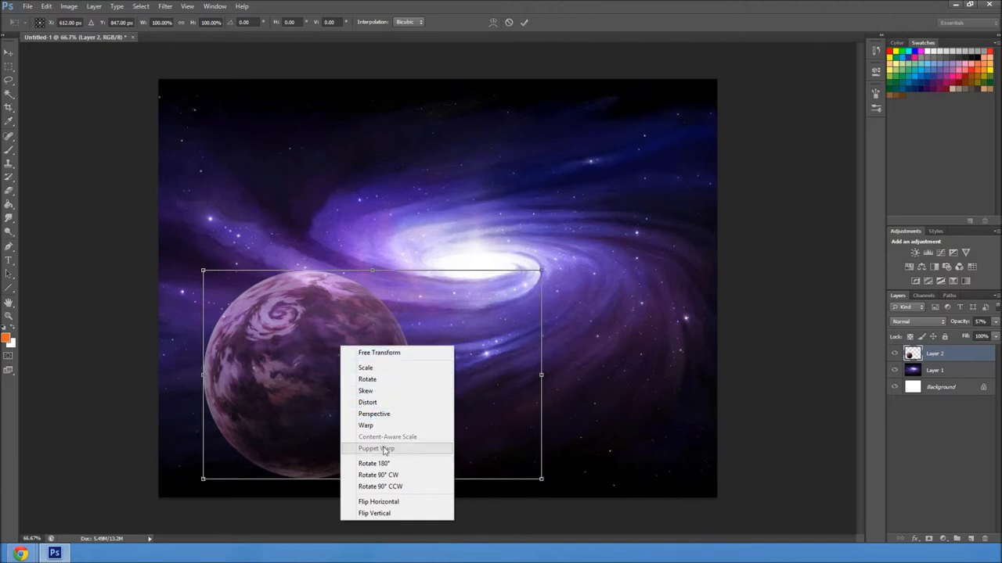
mouse_move(450, 341)
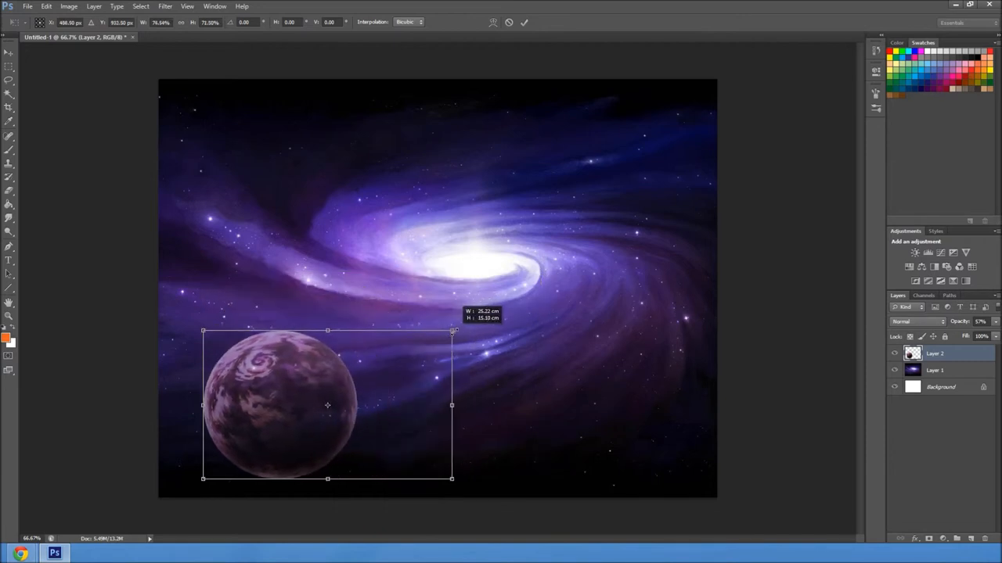
drag(450, 330, 310, 418)
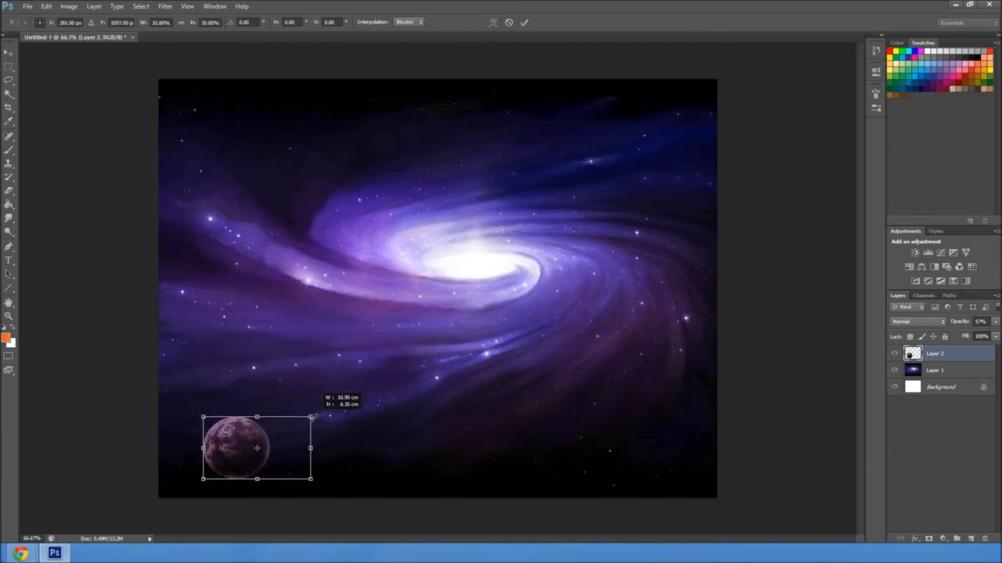
drag(257, 448, 354, 310)
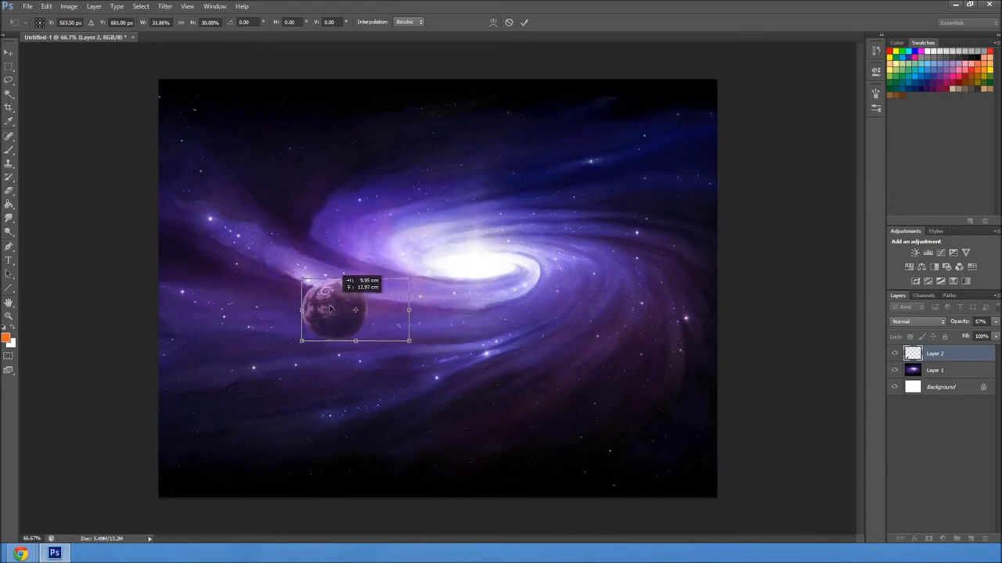
drag(354, 309, 332, 332)
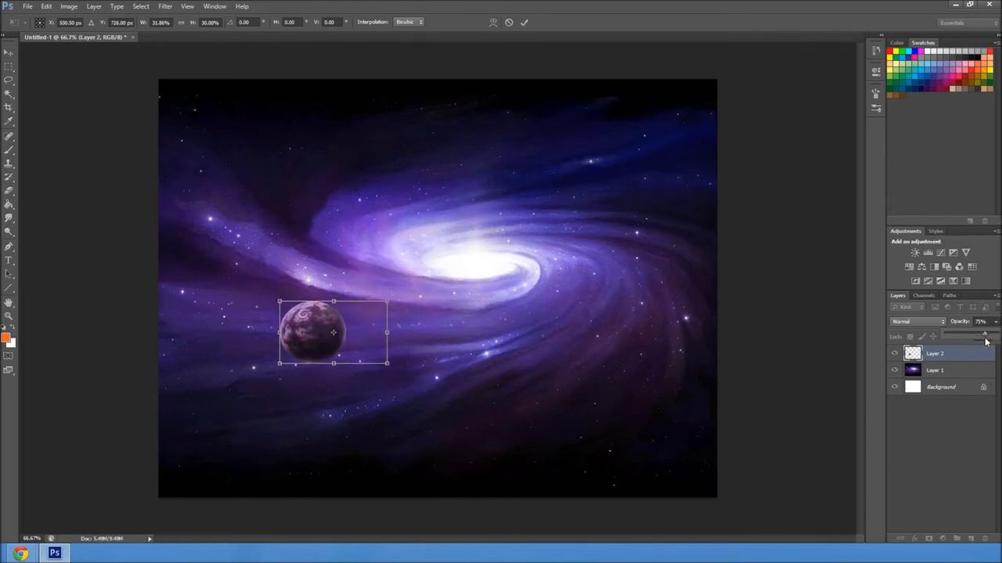
click(911, 322)
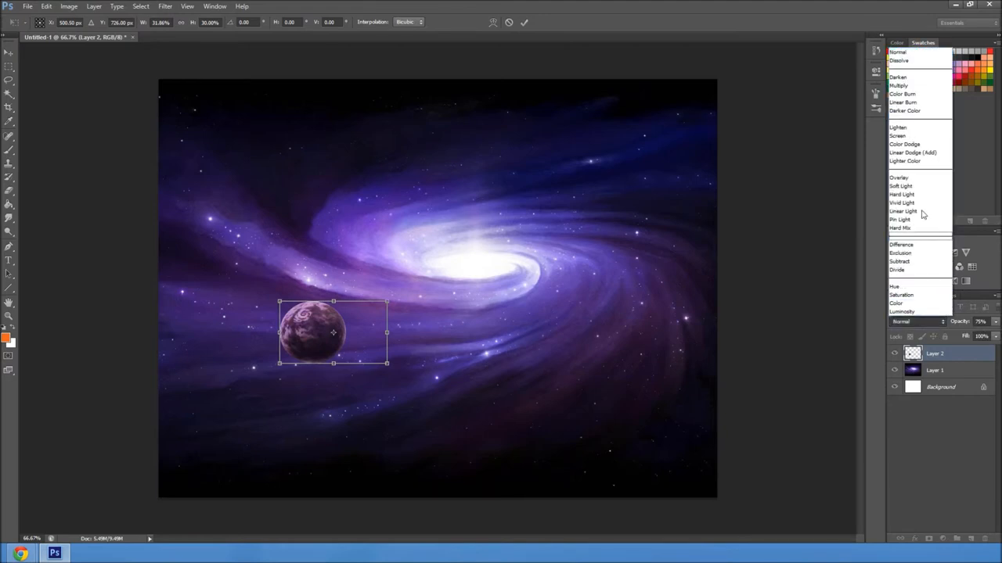
click(898, 179)
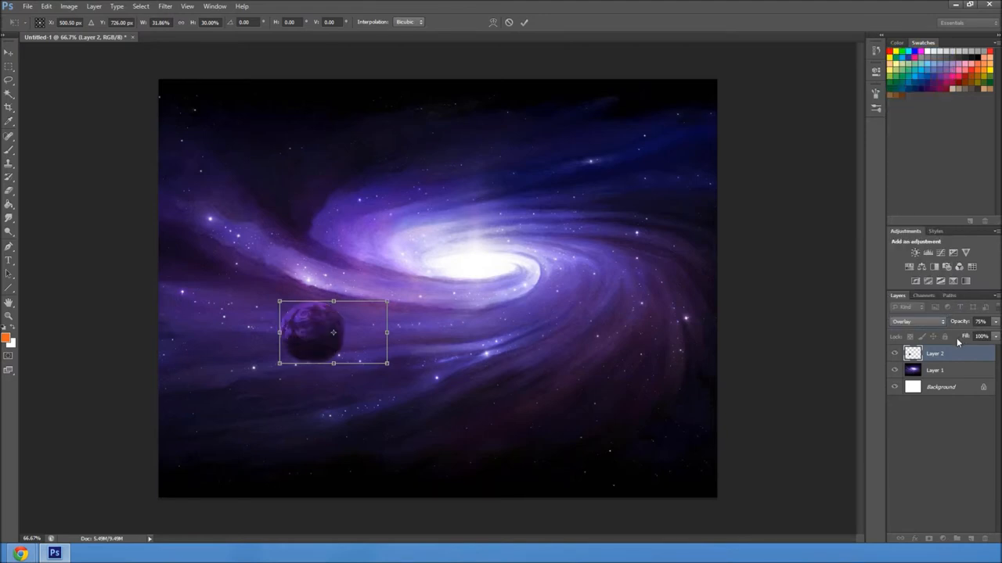
click(916, 322)
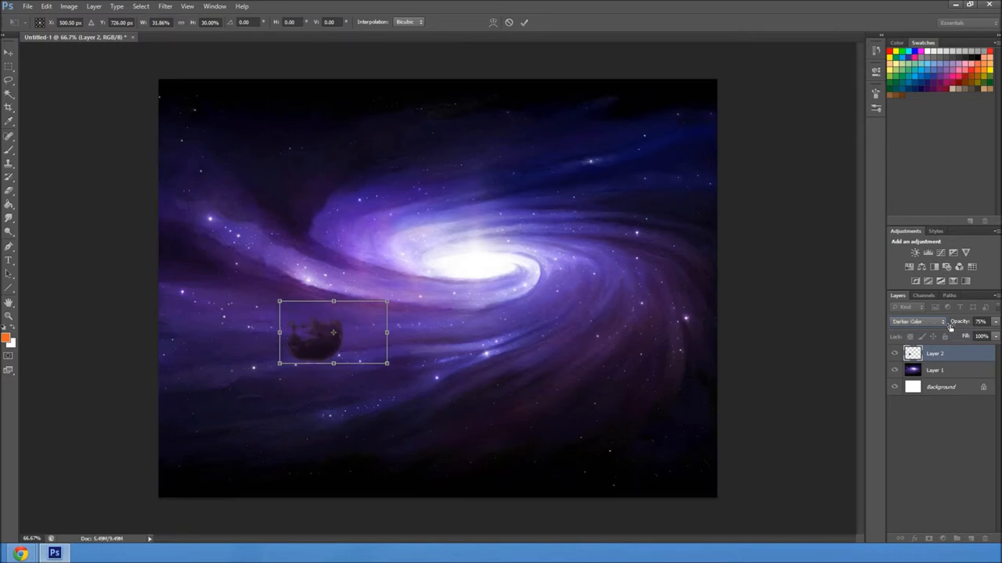
click(915, 323)
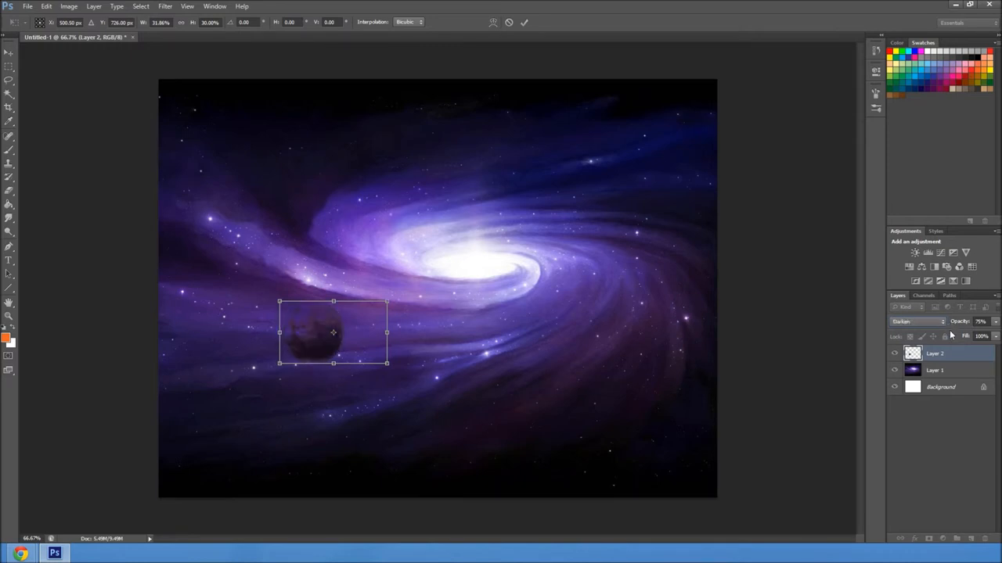
click(916, 322)
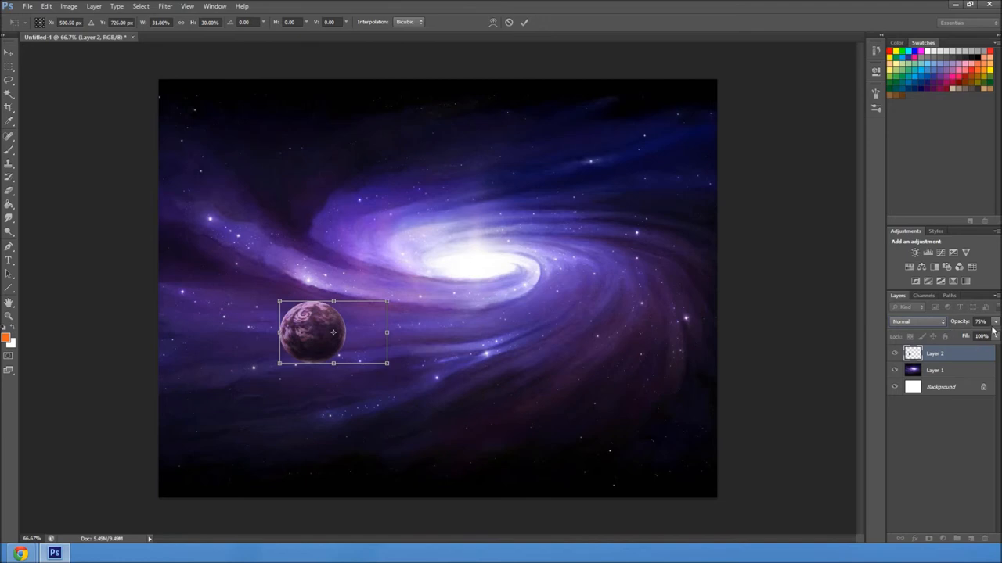
mouse_move(945, 344)
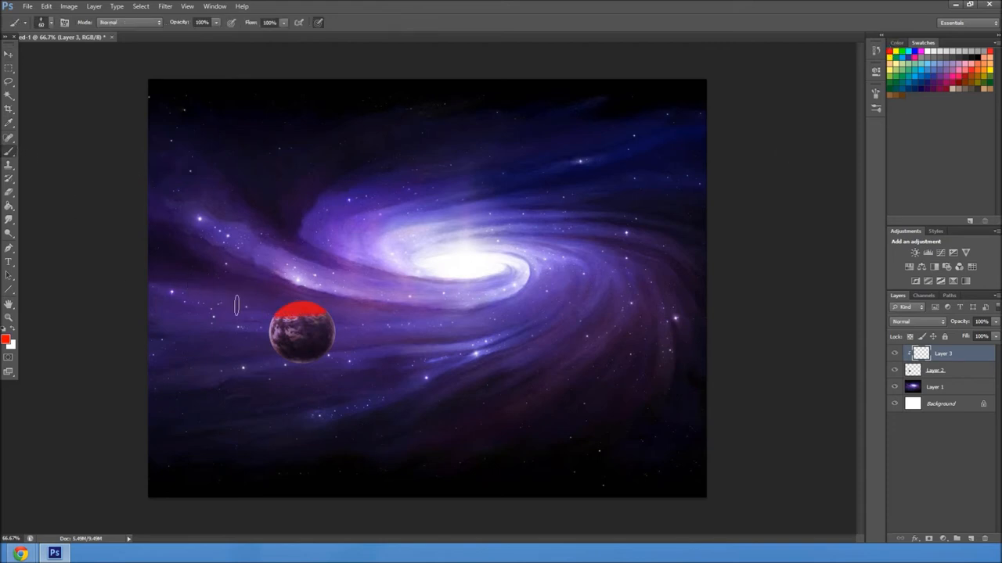
Brush red over the small planet on a clipped layer and lower its opacity to a subtle tint
drag(304, 310, 319, 336)
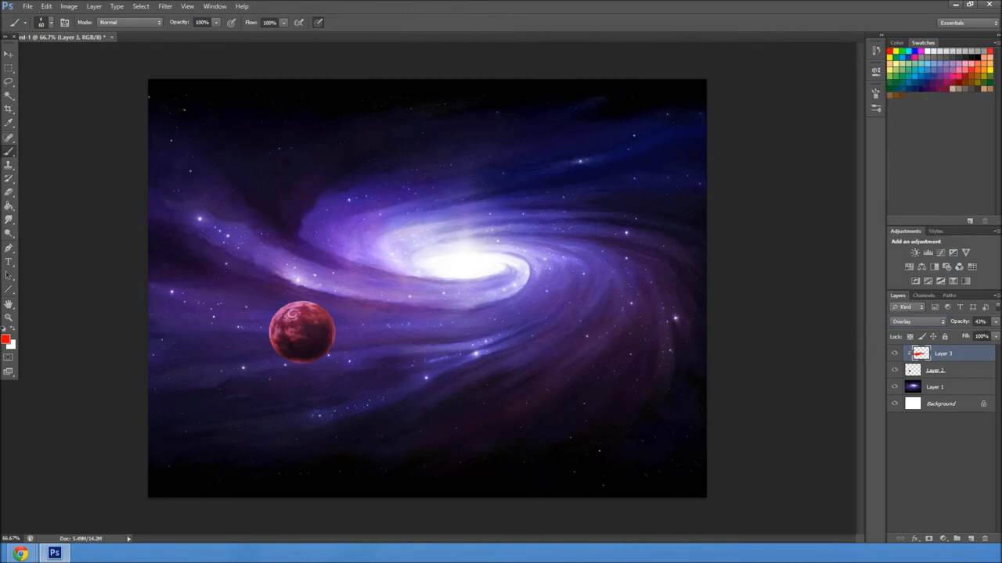
drag(957, 336, 984, 337)
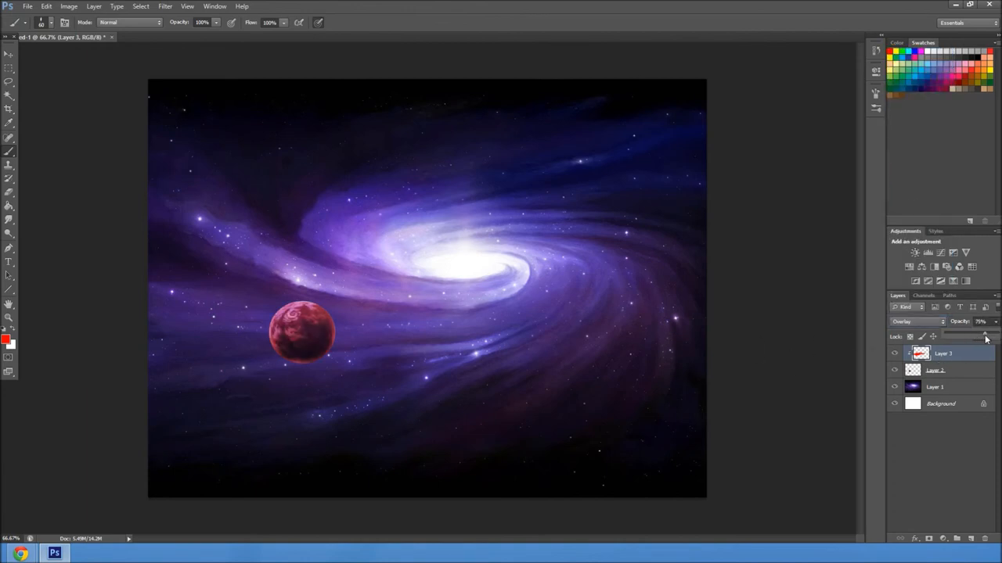
drag(984, 335, 956, 335)
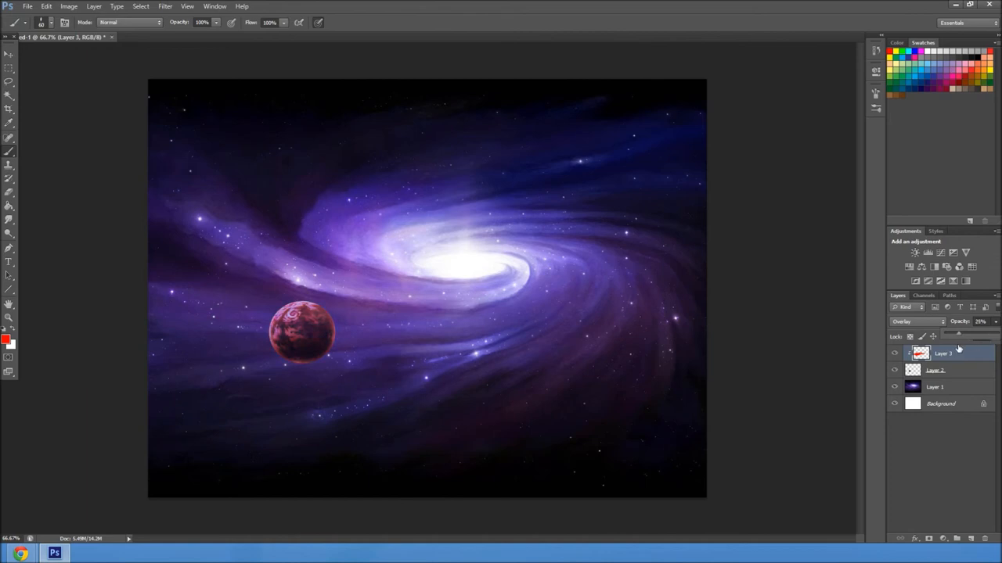
click(9, 69)
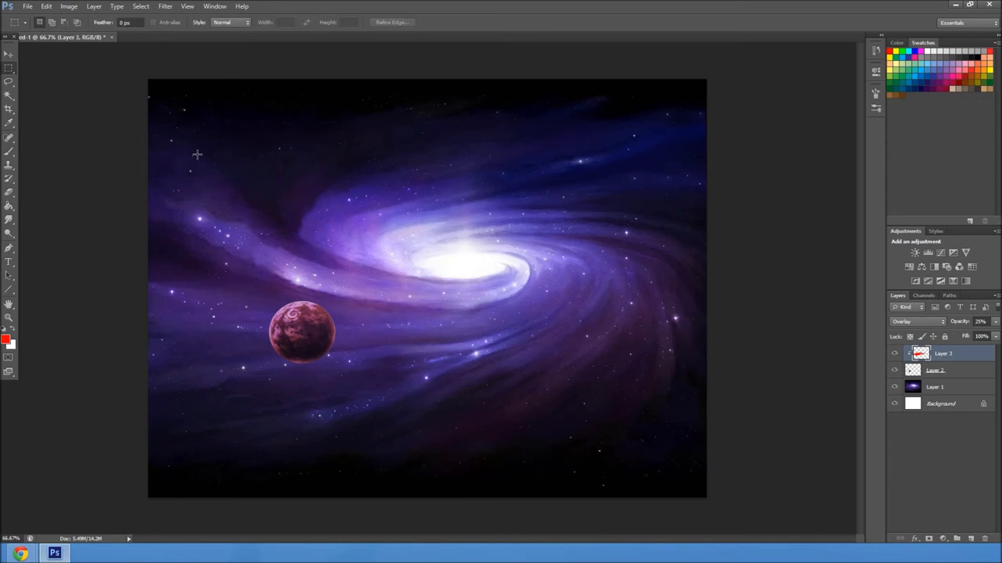
mouse_move(764, 281)
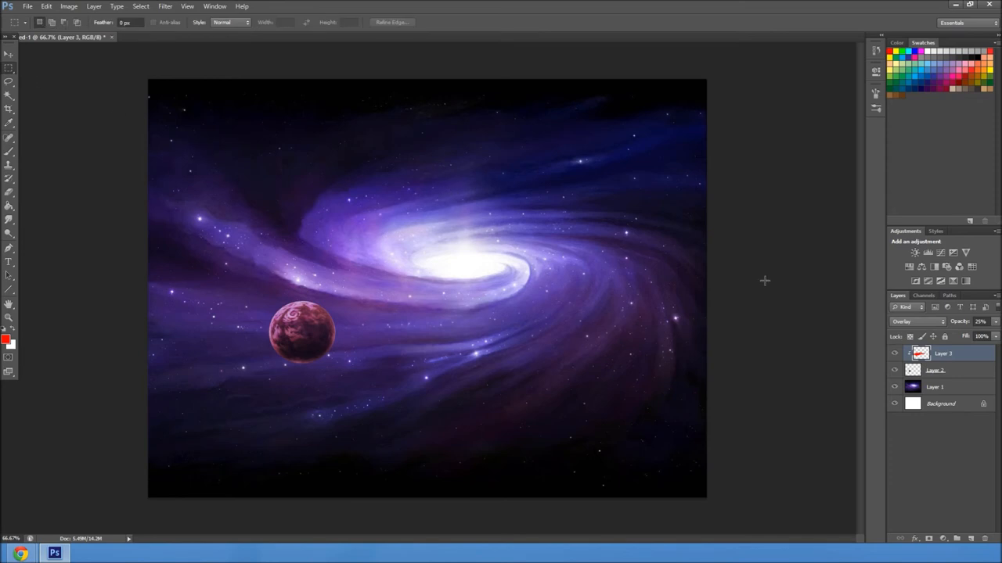
mouse_move(864, 410)
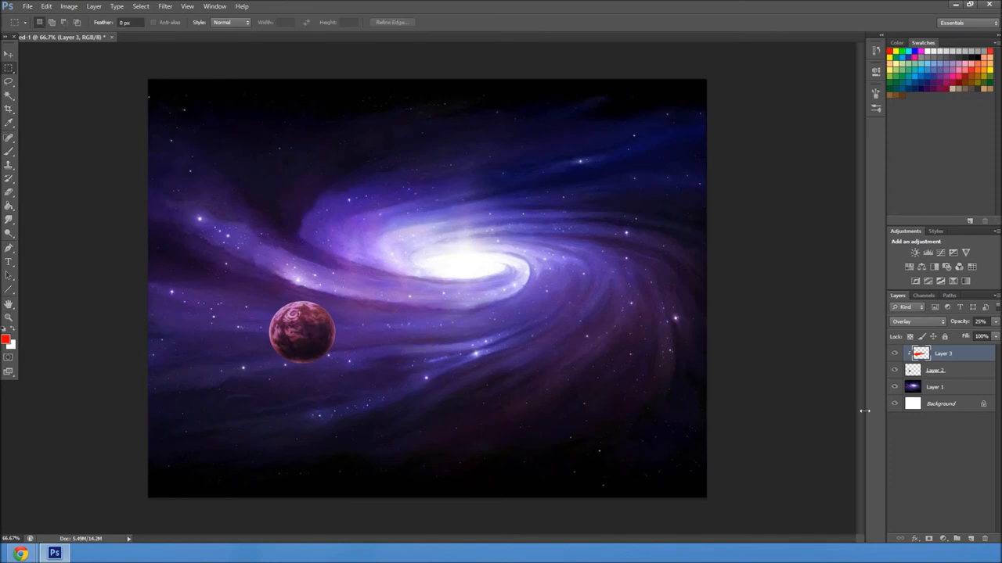
mouse_move(373, 277)
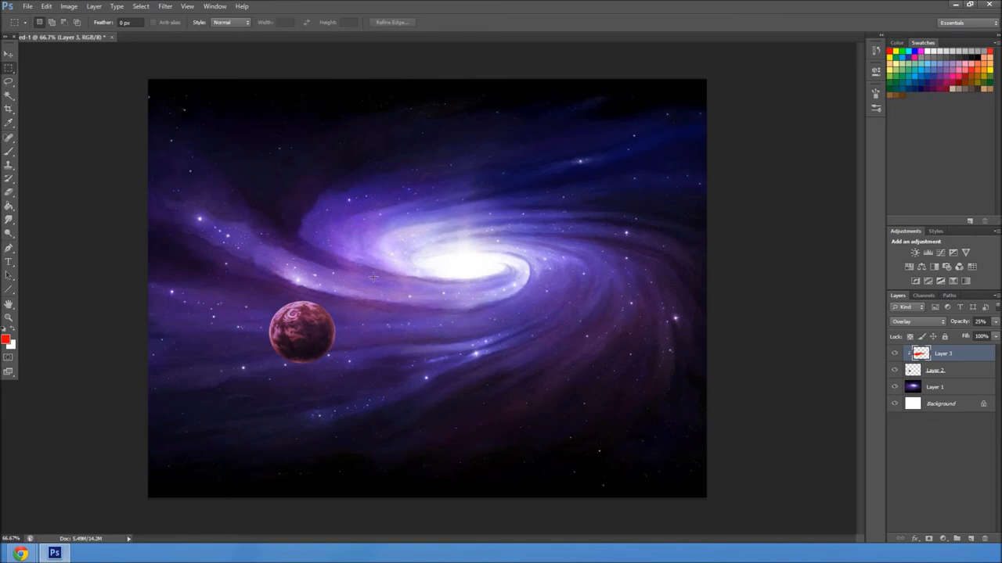
mouse_move(560, 230)
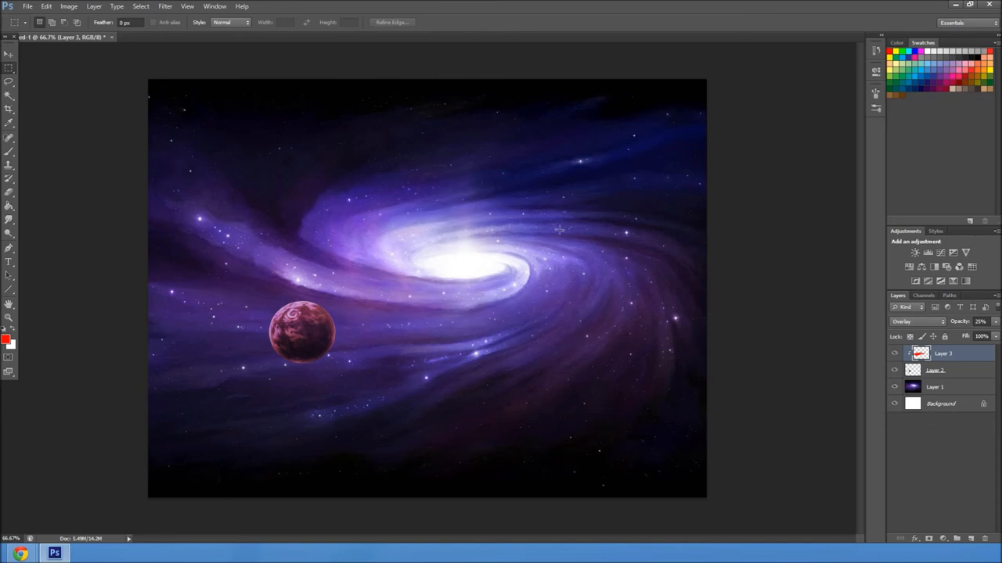
mouse_move(440, 293)
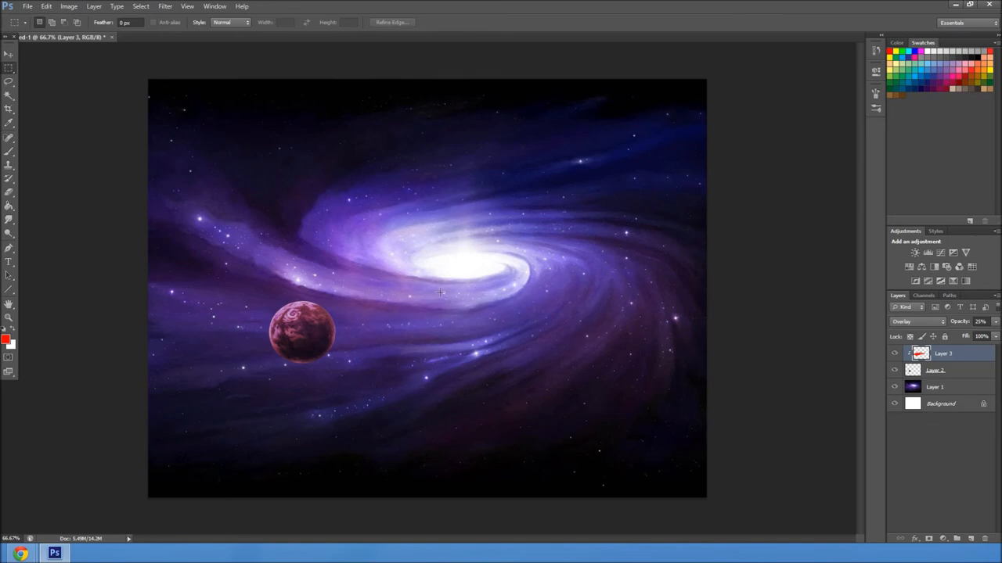
mouse_move(531, 351)
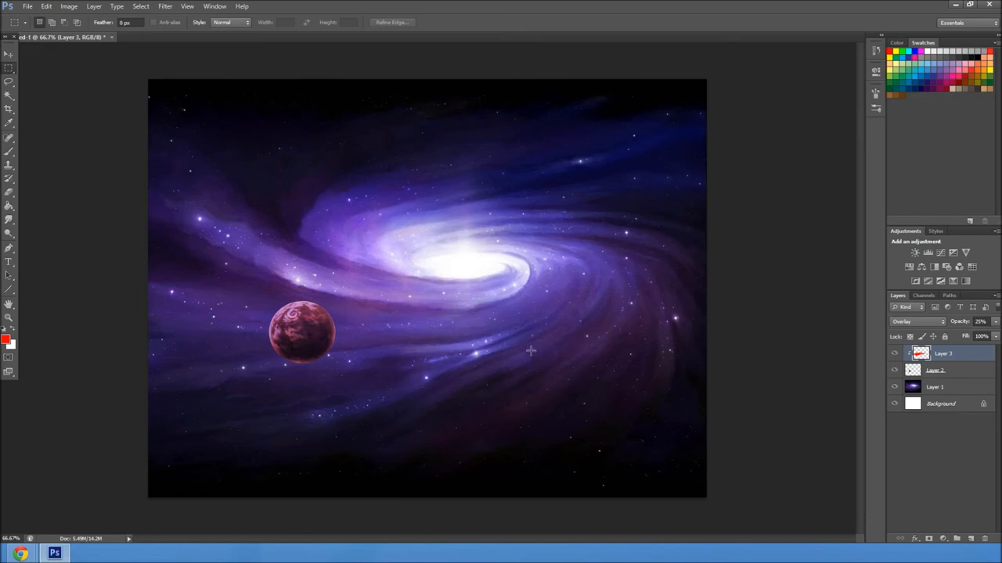
mouse_move(656, 266)
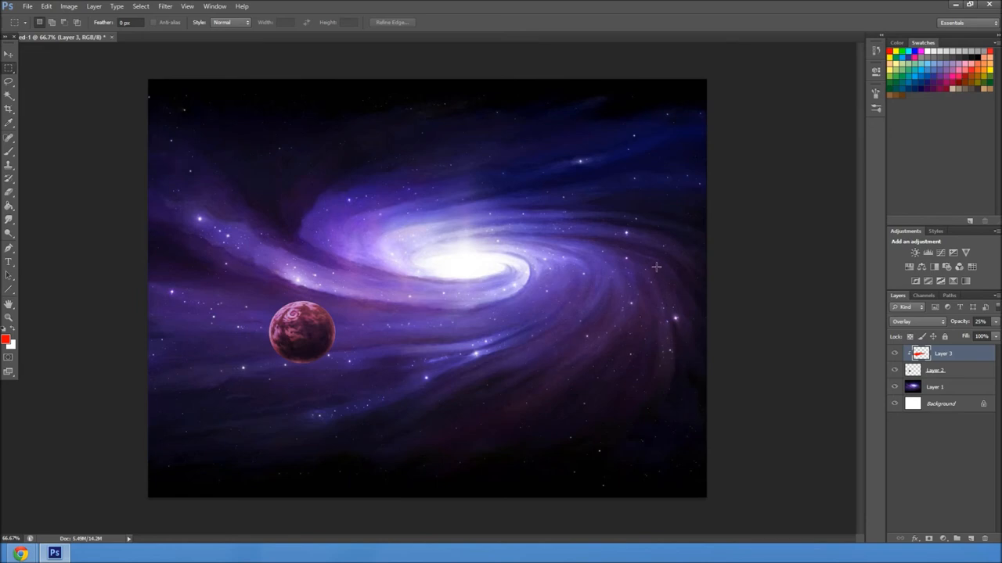
mouse_move(597, 279)
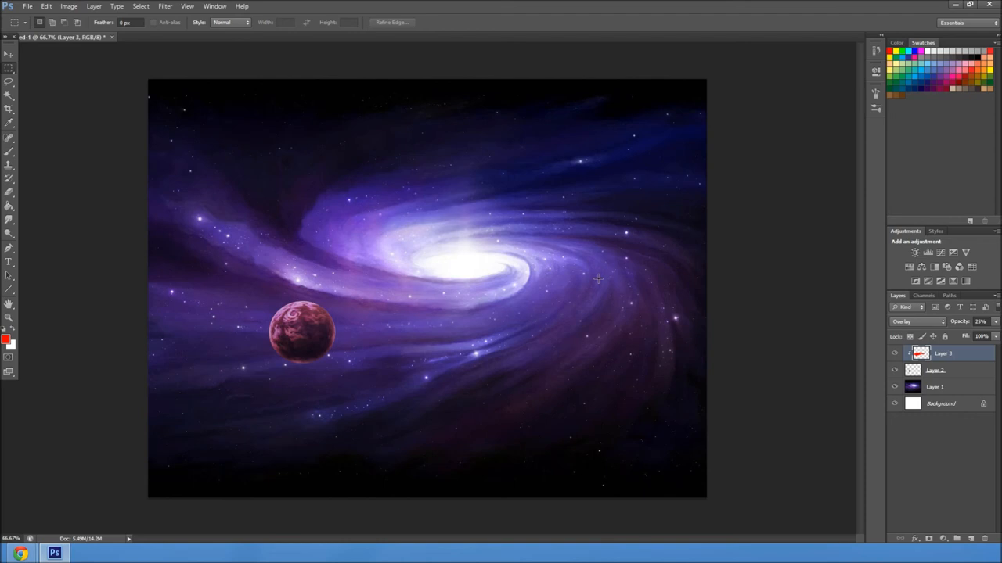
mouse_move(290, 289)
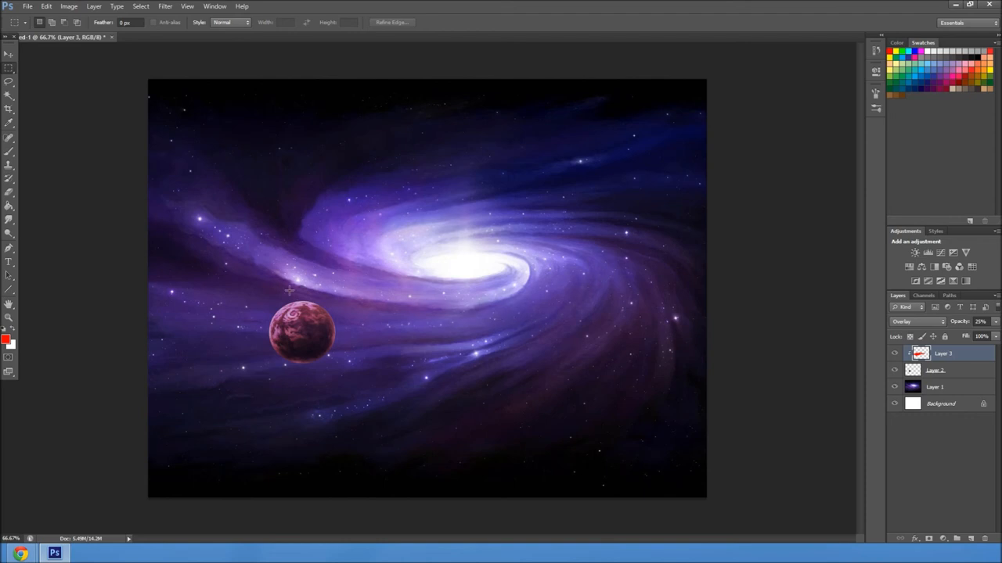